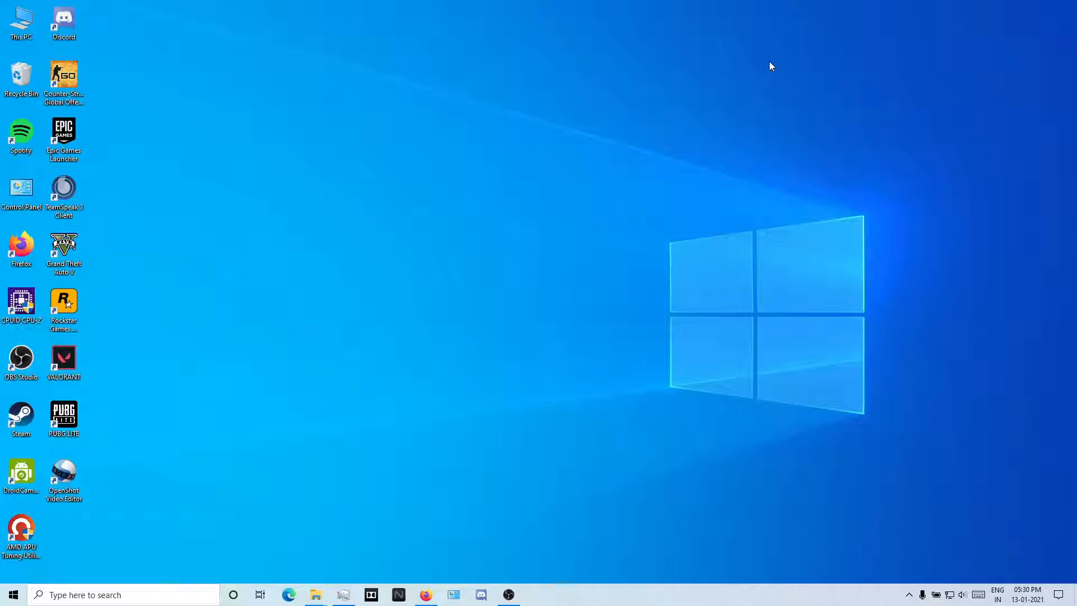
pyautogui.moveTo(343, 595)
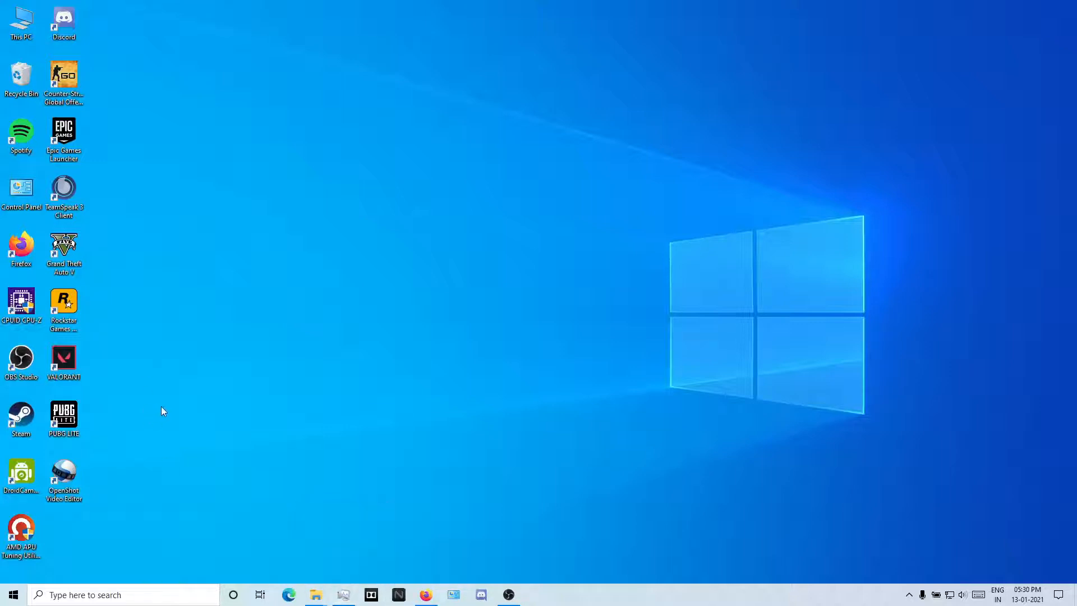
pyautogui.moveTo(197, 381)
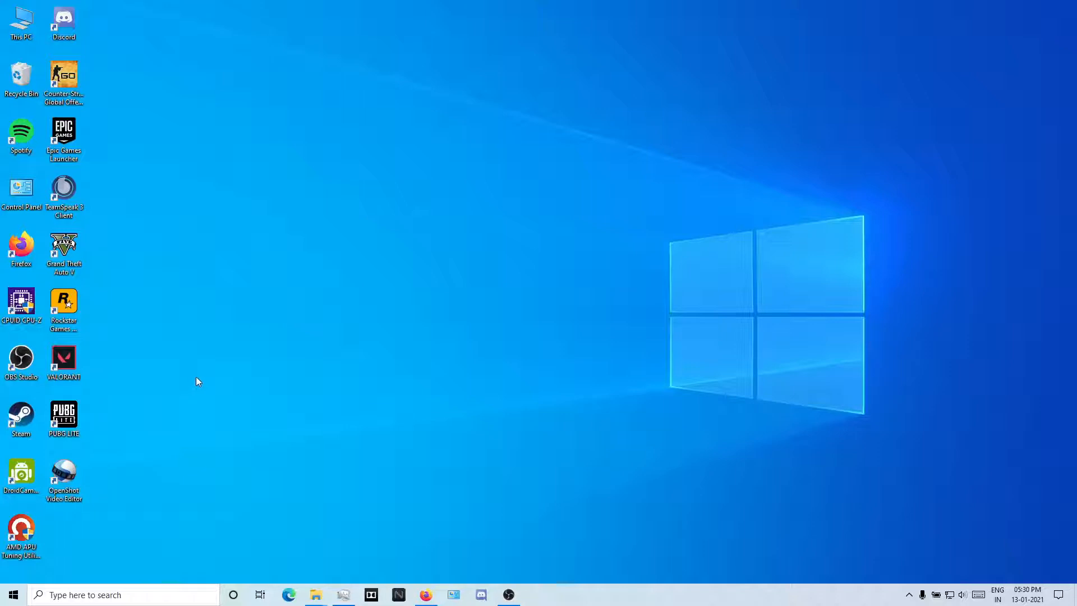
pyautogui.moveTo(199, 399)
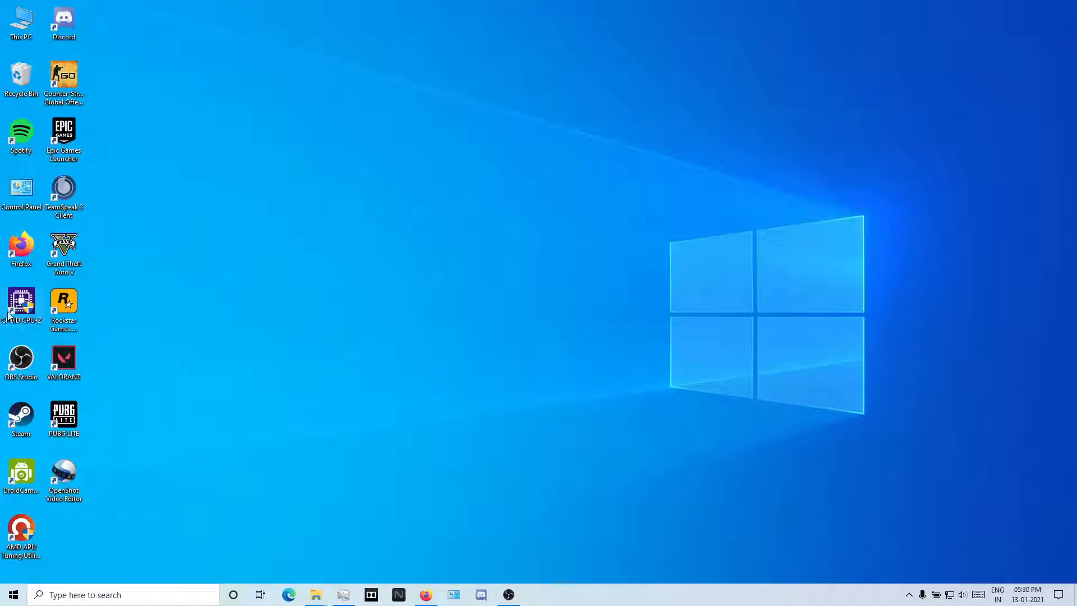
# Launch CPU-Z, run a Bench stress test on the Ryzen 5 2500U to full load, then hide Task Manager.
pyautogui.doubleClick(21, 304)
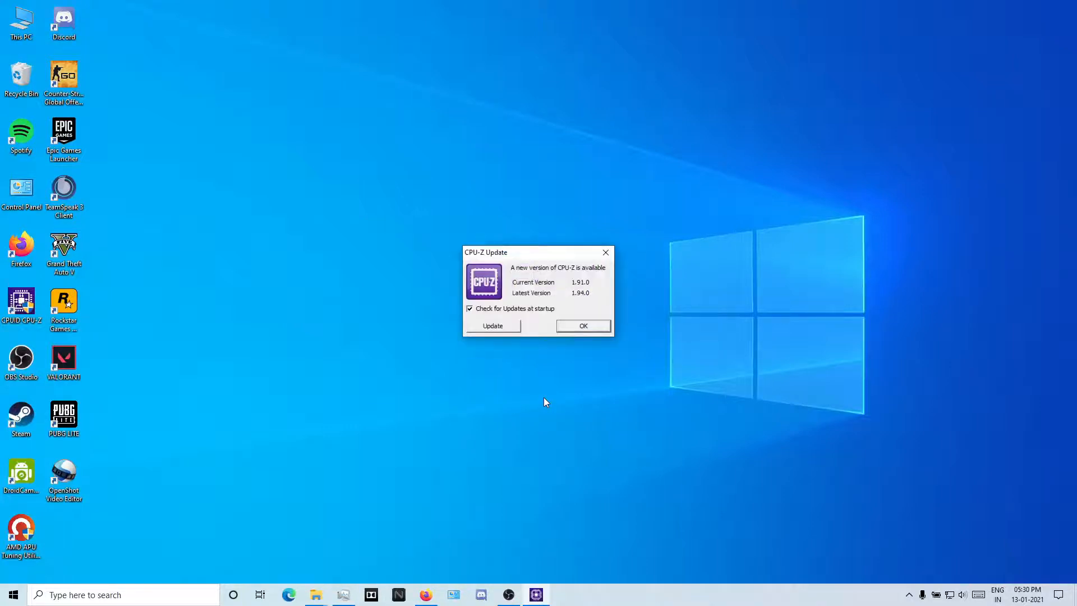
pyautogui.click(582, 326)
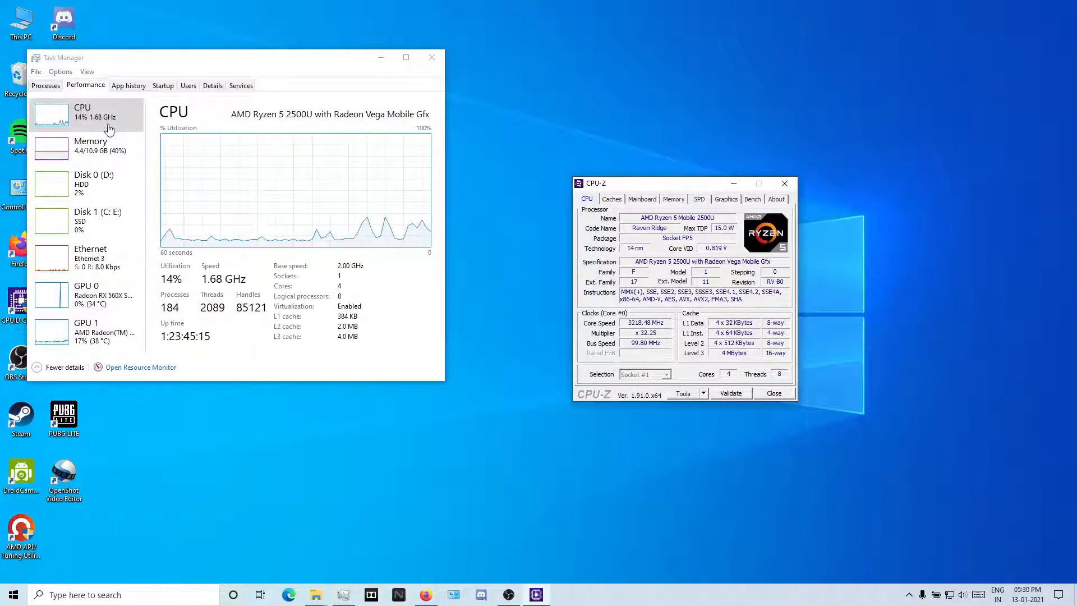
pyautogui.click(752, 198)
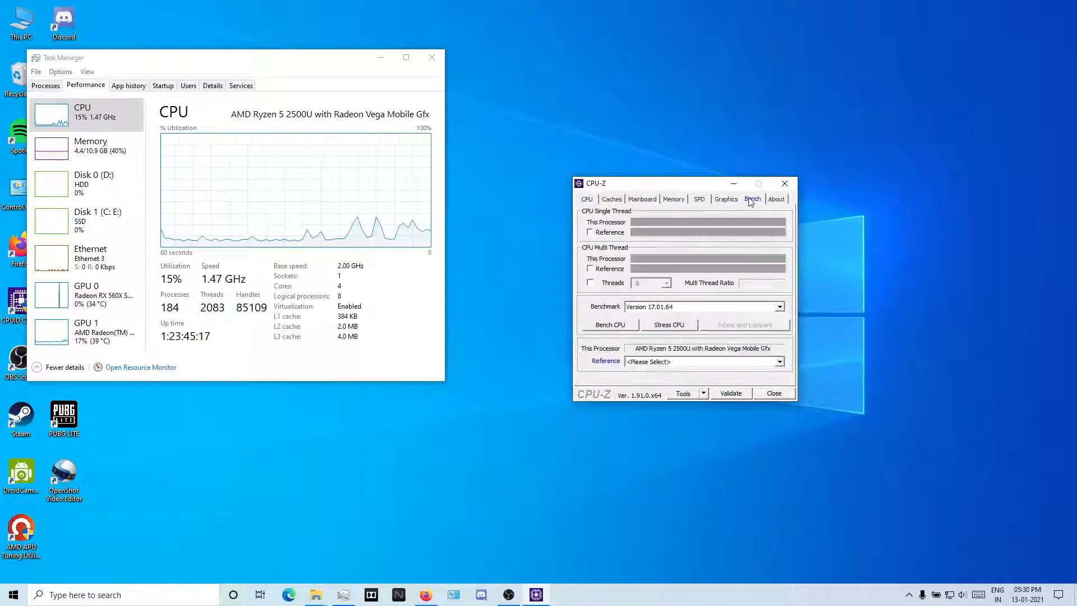
pyautogui.click(609, 324)
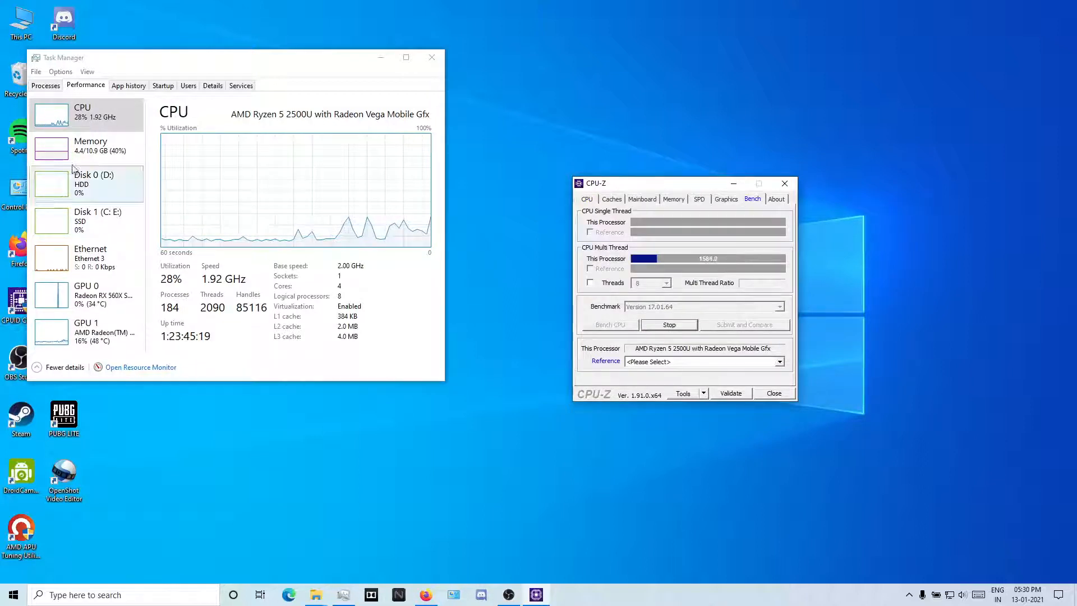
pyautogui.moveTo(77, 175)
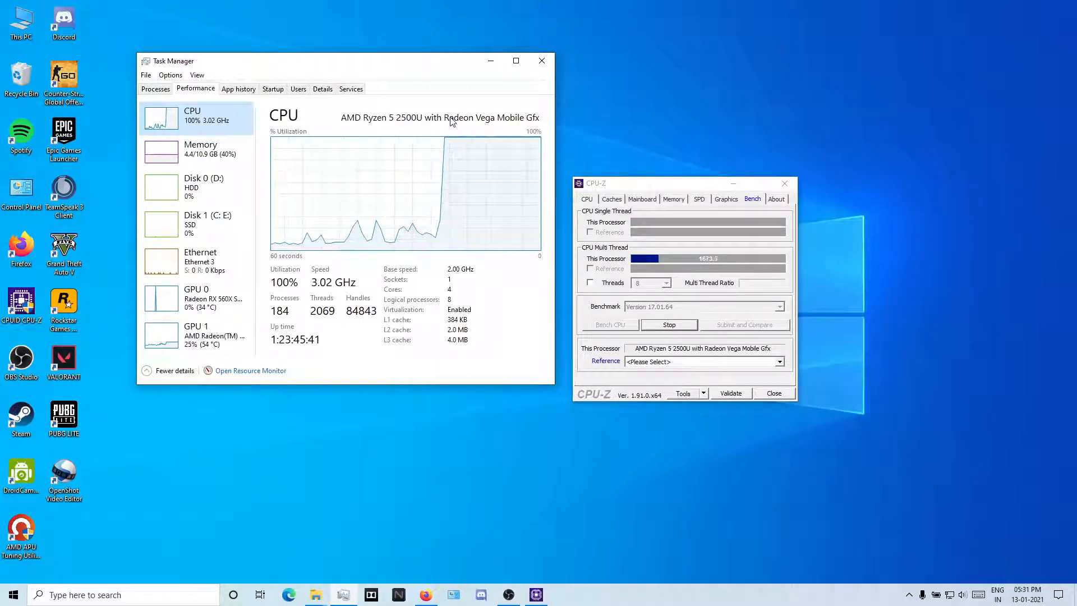
pyautogui.moveTo(520, 103)
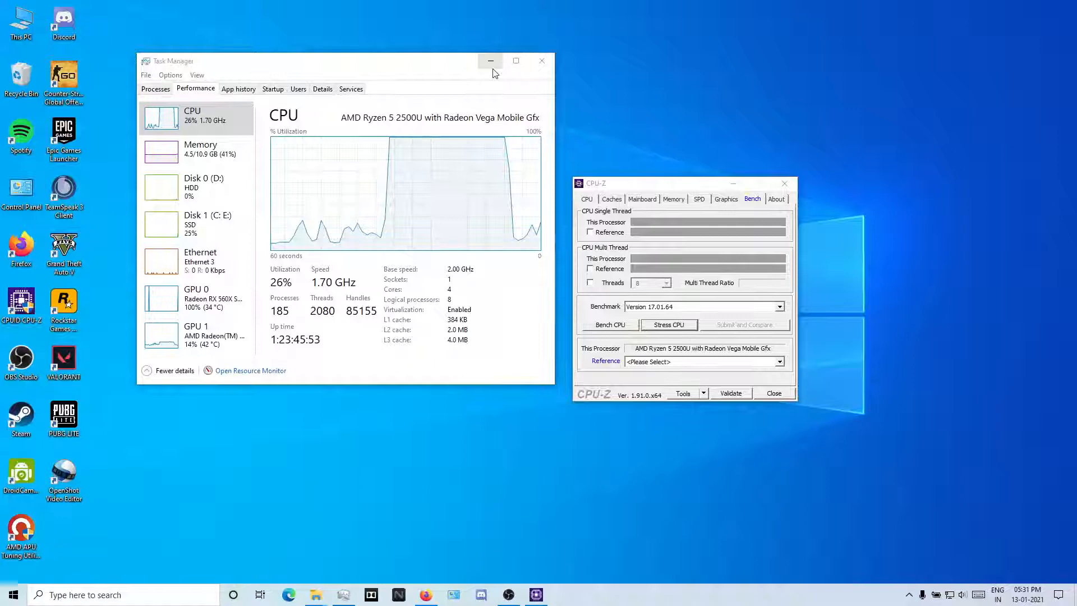
pyautogui.click(542, 61)
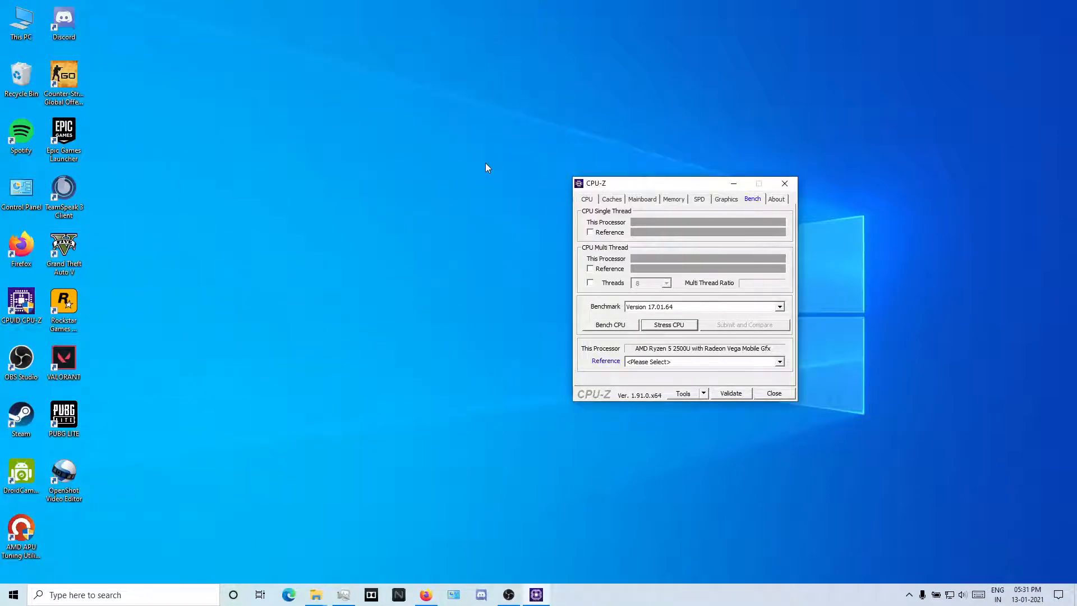
# Launch AMD APU Tuning Utility and expand the APU preset list toward the Ryzen 2000-series entries.
pyautogui.doubleClick(20, 531)
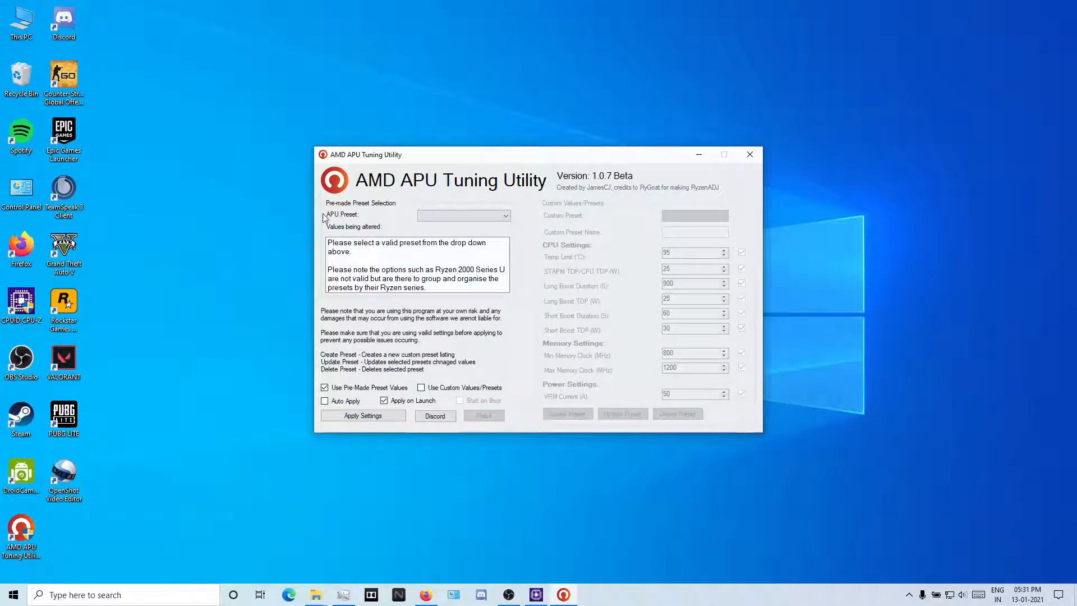
pyautogui.click(505, 215)
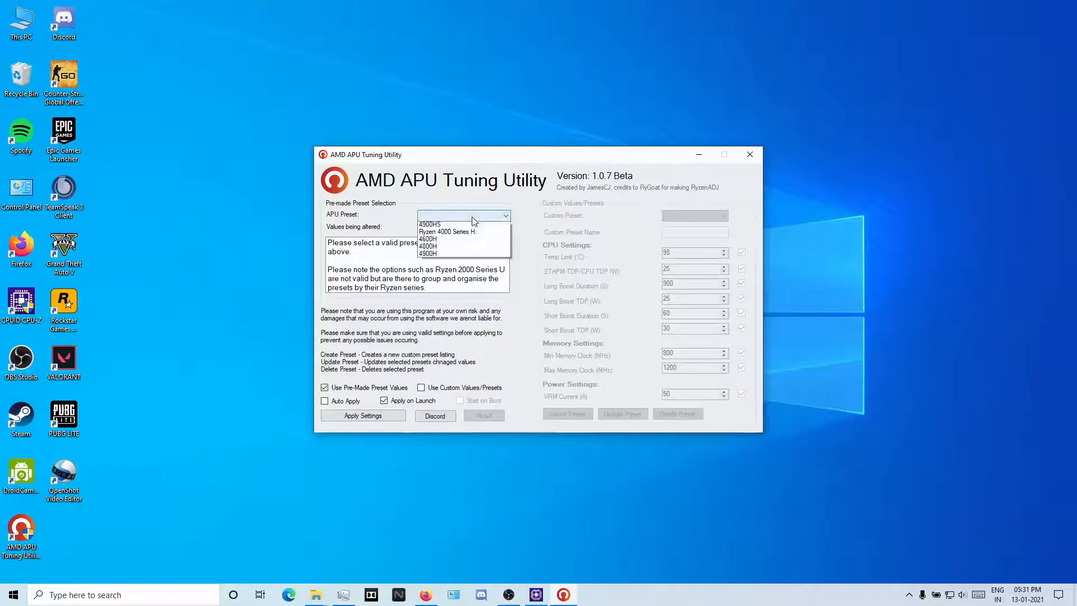
pyautogui.scroll(3)
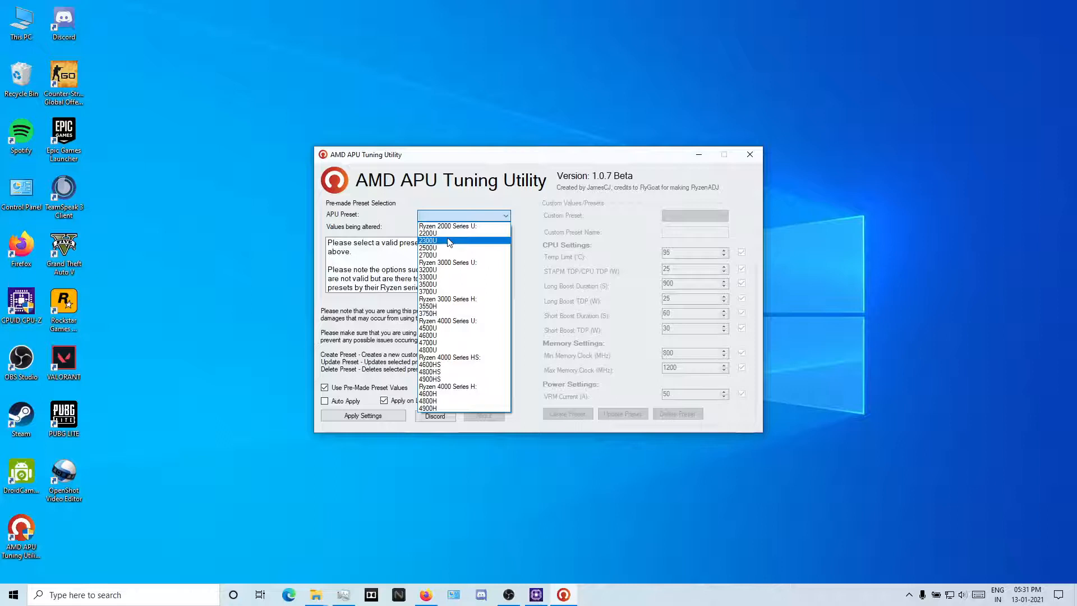
pyautogui.moveTo(428, 234)
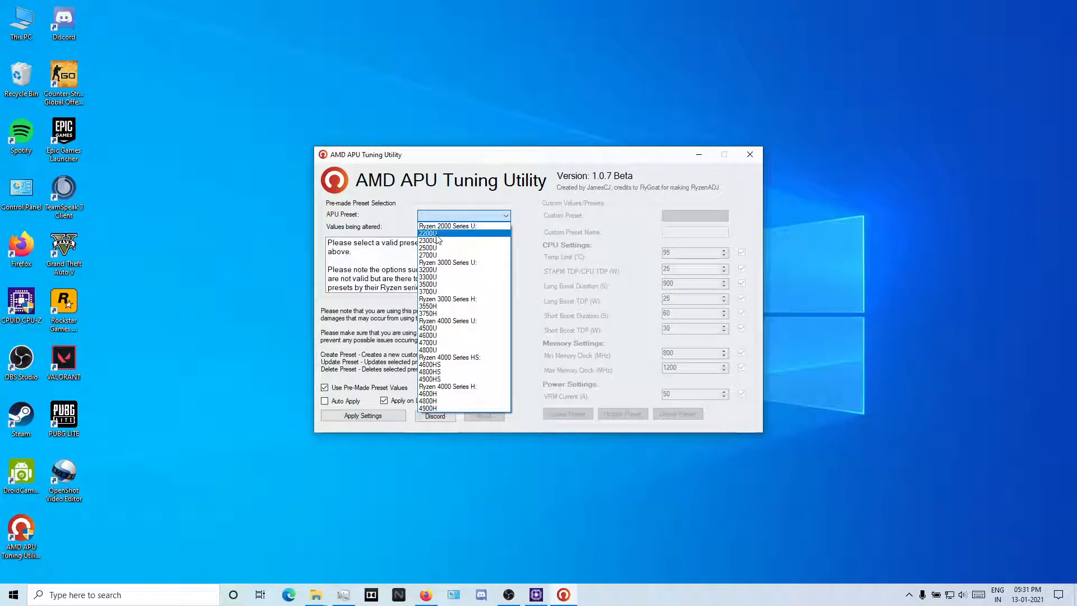
pyautogui.moveTo(466, 400)
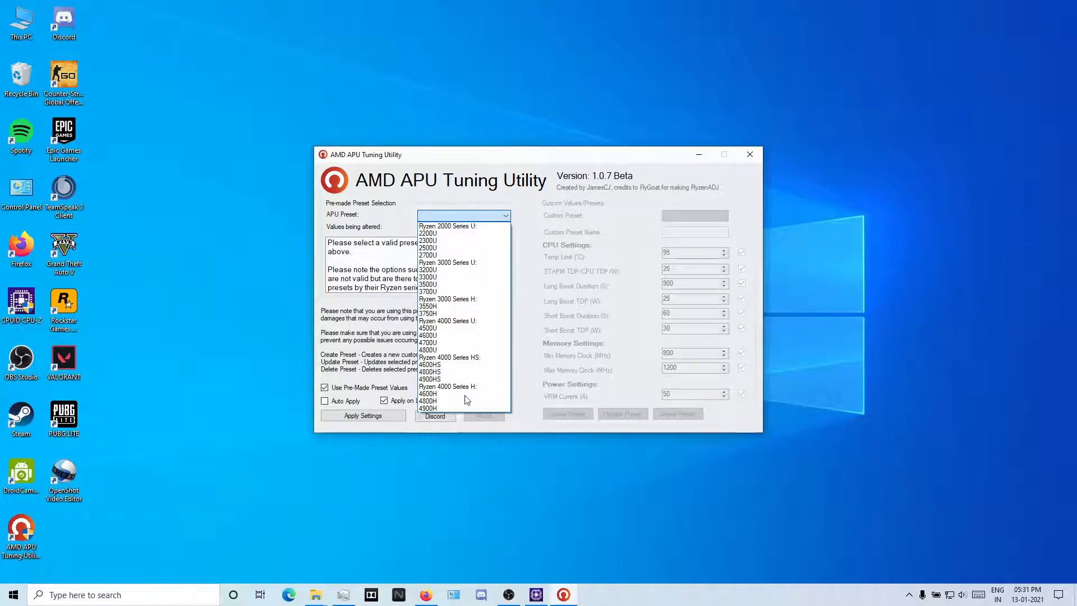
pyautogui.moveTo(454, 247)
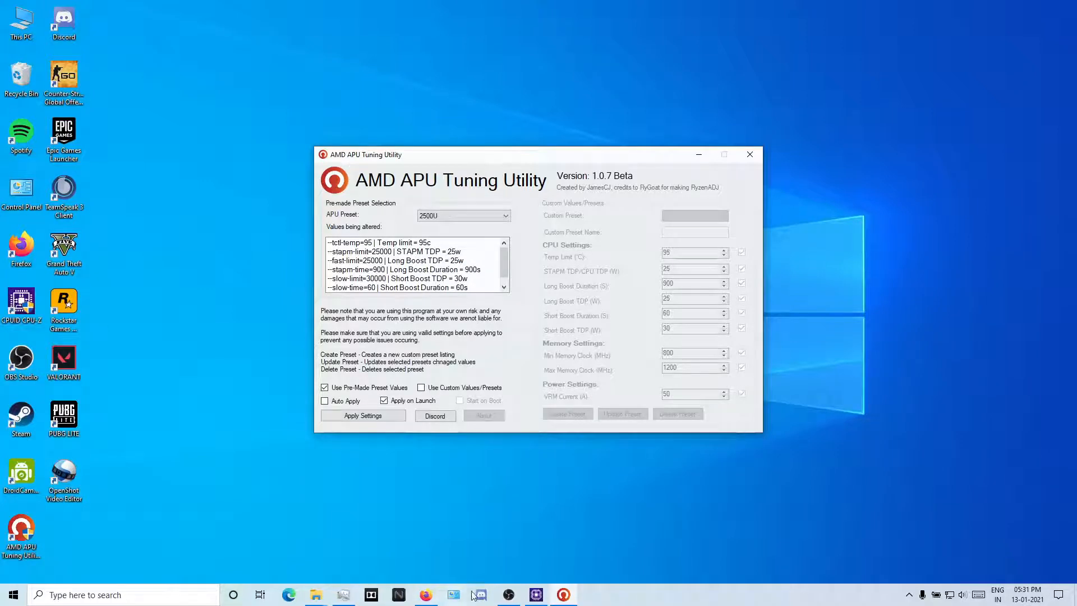
# Glance at CPU-Z, then apply the 2500U preset limits and acknowledge the Settings Applied message.
pyautogui.click(479, 594)
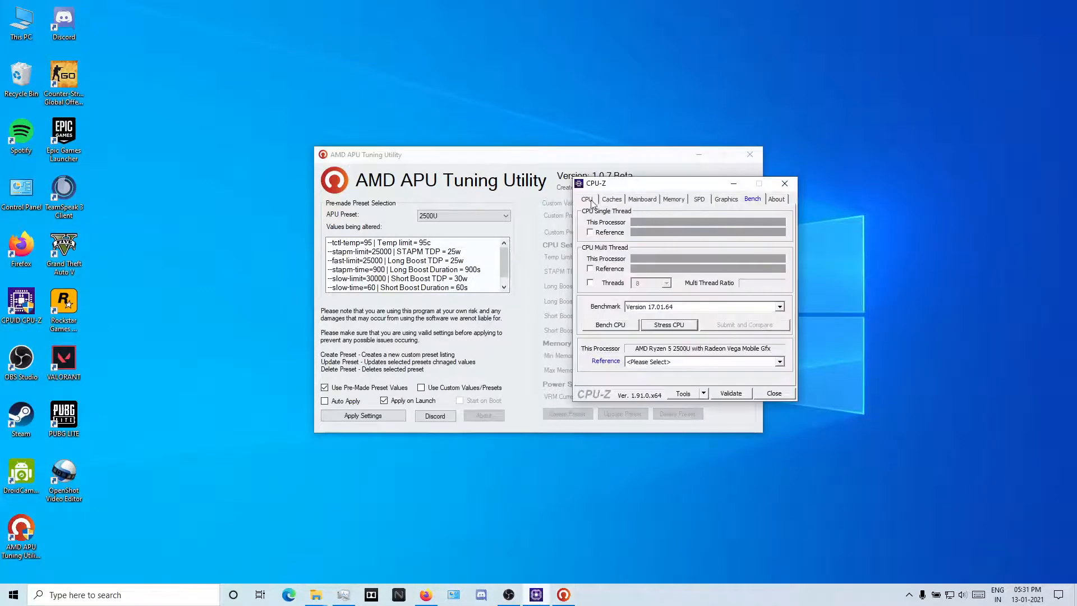
pyautogui.click(587, 199)
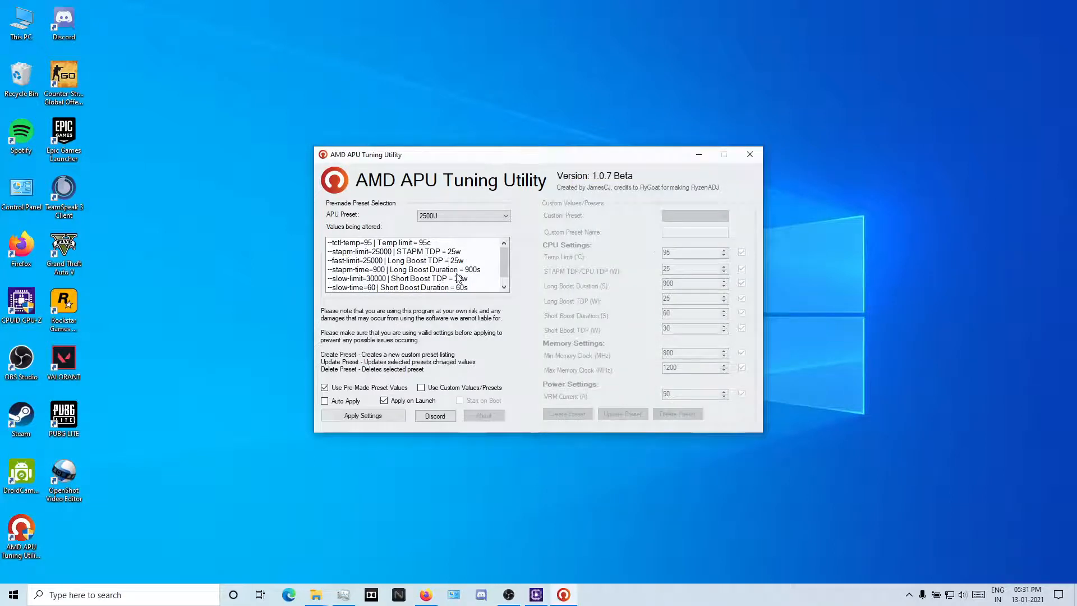
pyautogui.click(363, 415)
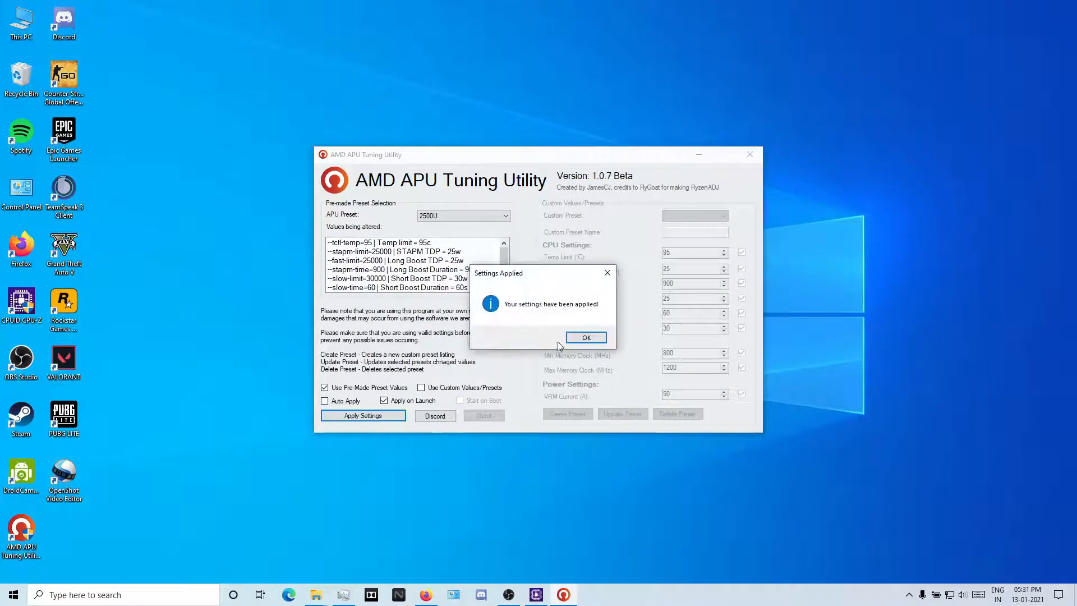
pyautogui.click(585, 337)
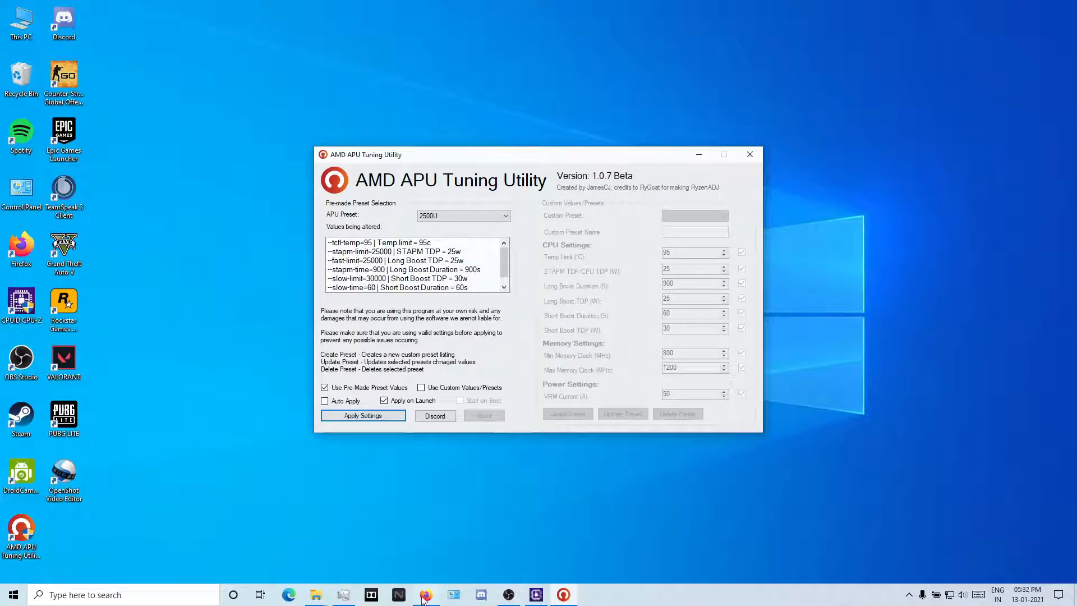
pyautogui.moveTo(426, 595)
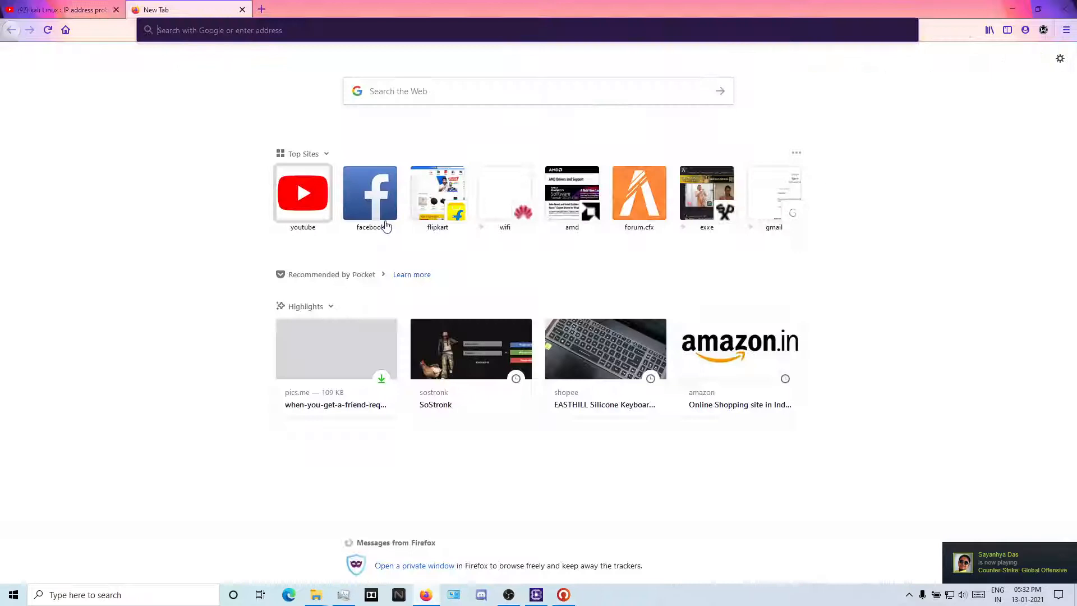
# Search Google for 'amd ryzen 2500u' and load AMD's Ryzen 5 2500U product page.
pyautogui.write('amd')
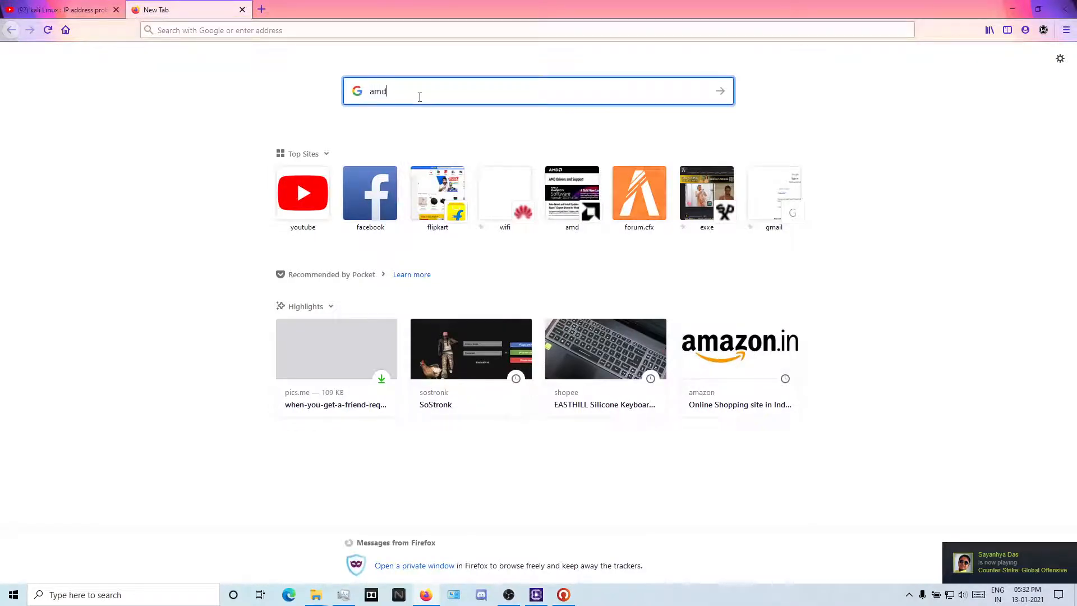
pyautogui.write('2500u')
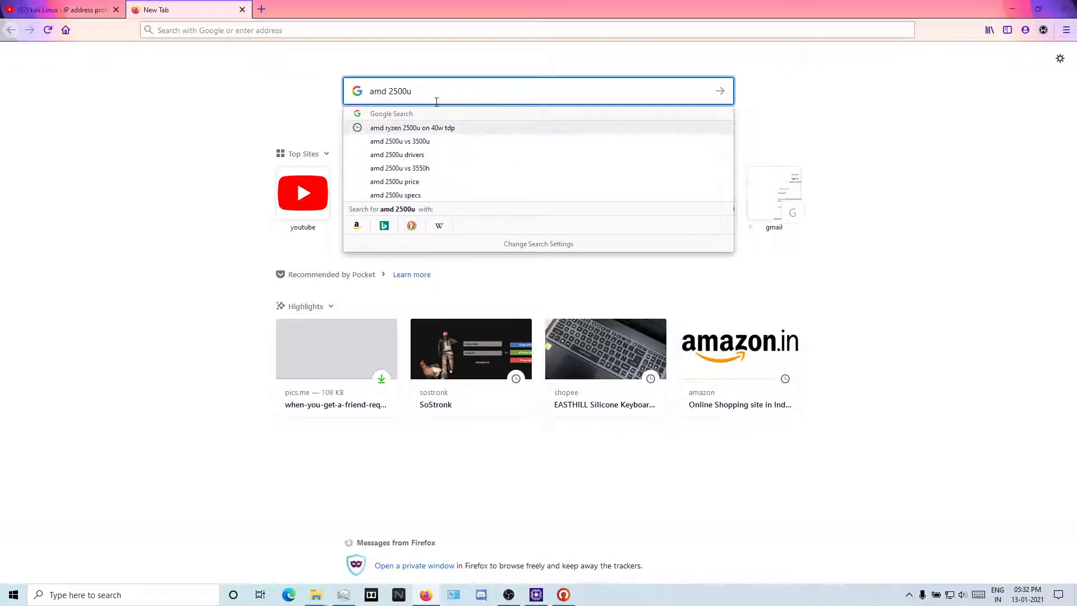
pyautogui.write('r')
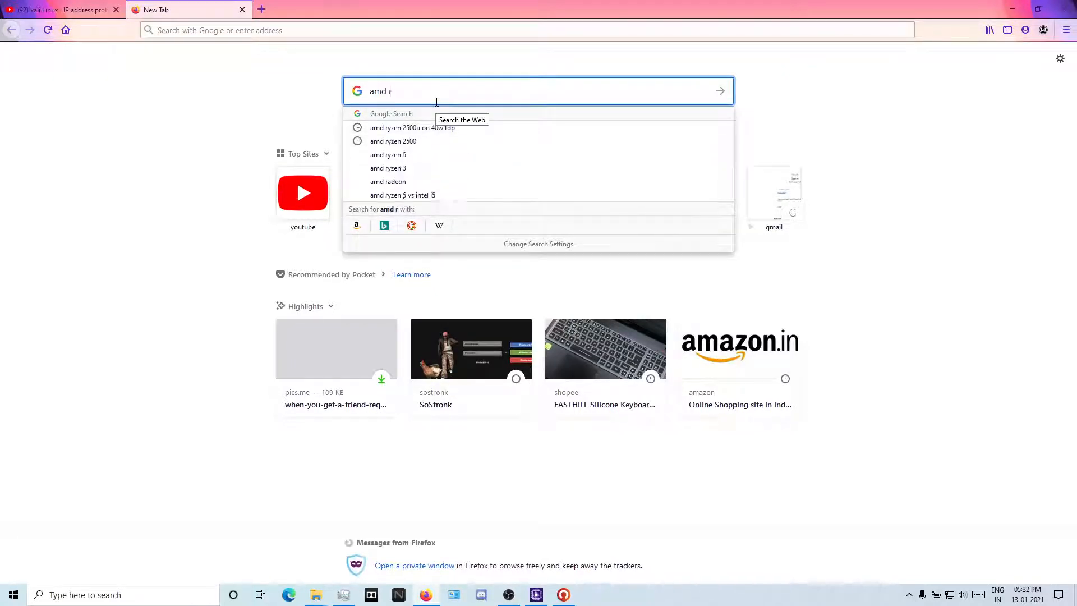
pyautogui.write('yzen 250')
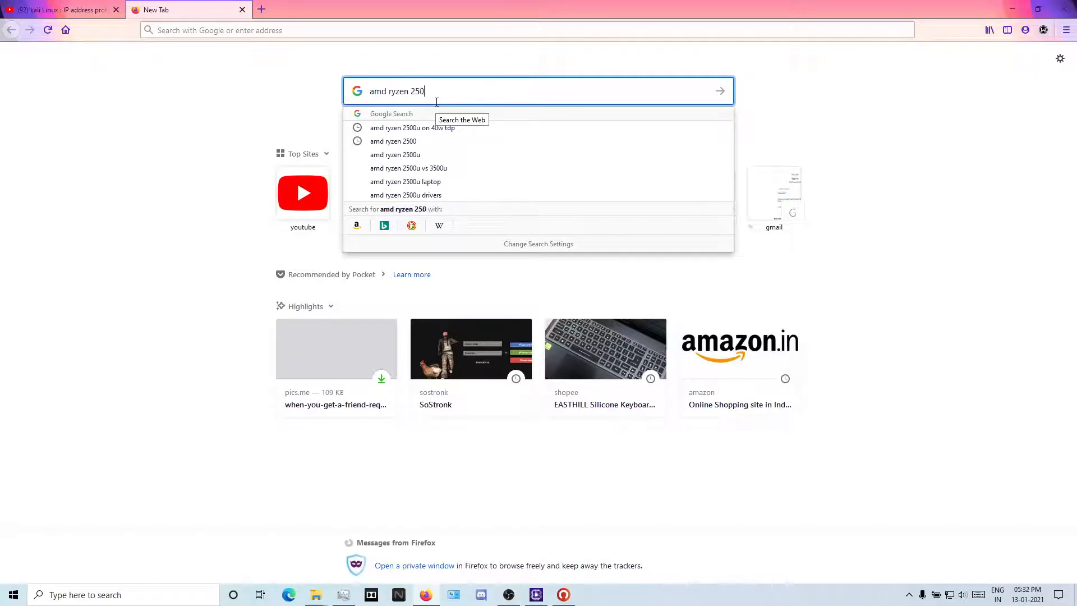
pyautogui.click(395, 155)
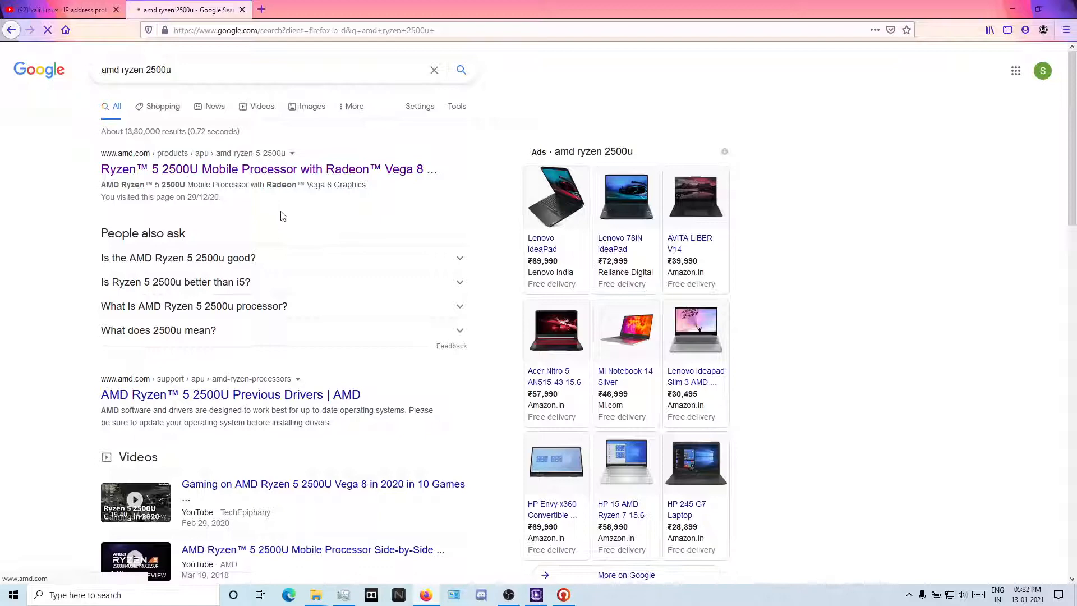
pyautogui.click(268, 170)
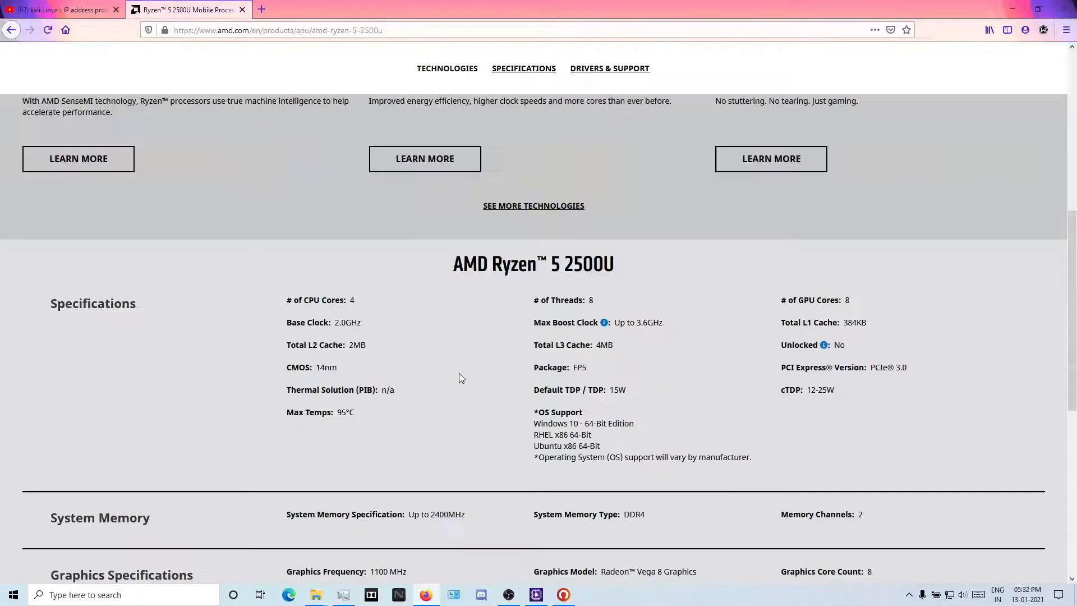
# Reach the Specifications section listing 15W default TDP, 12–25W cTDP and 95°C max.
pyautogui.scroll(-3)
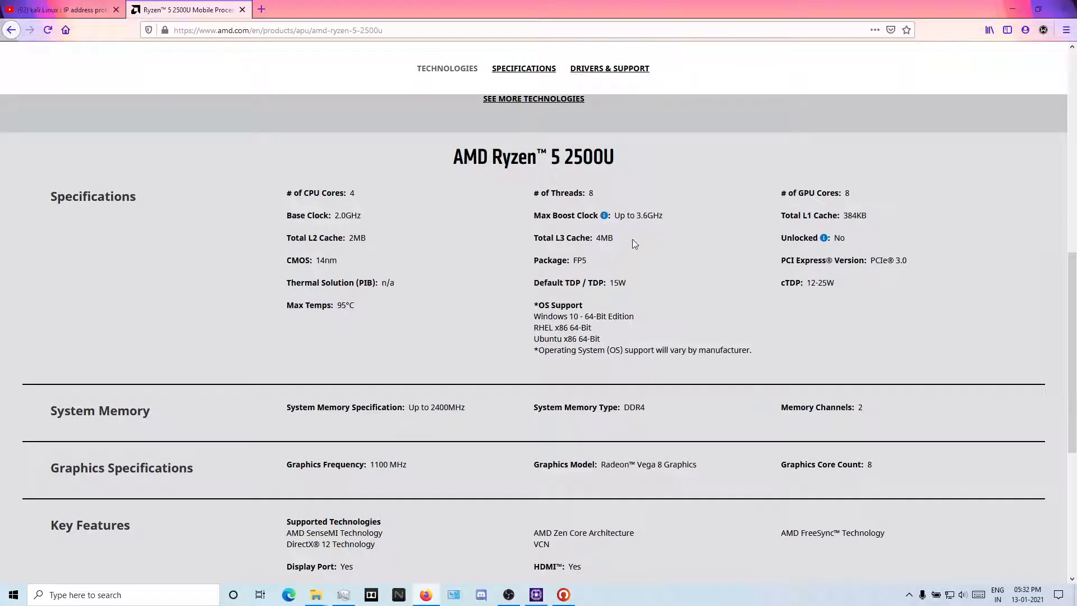
pyautogui.moveTo(684, 262)
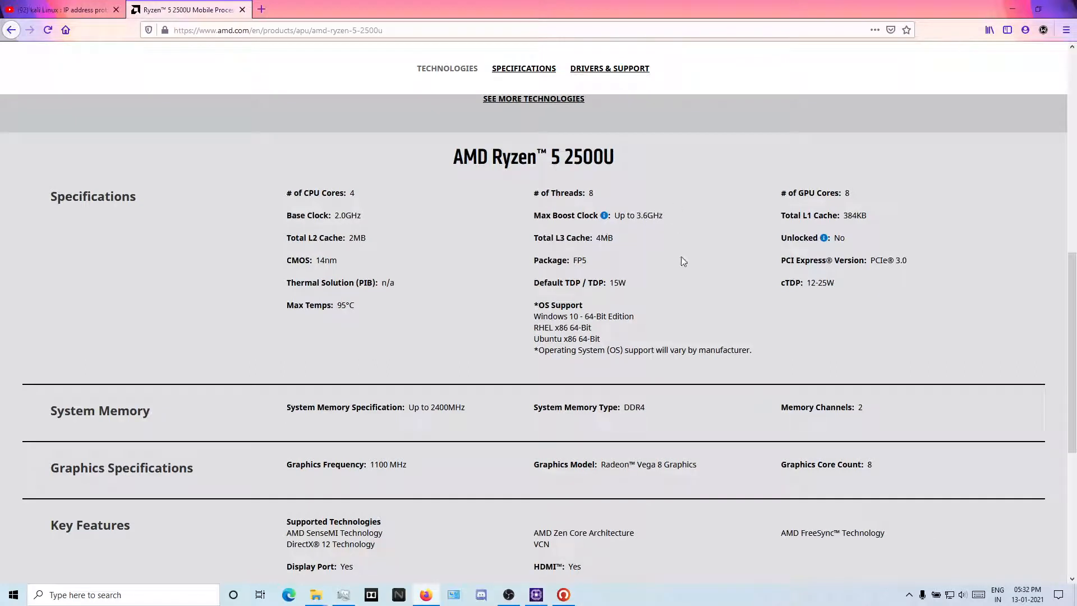
pyautogui.moveTo(678, 263)
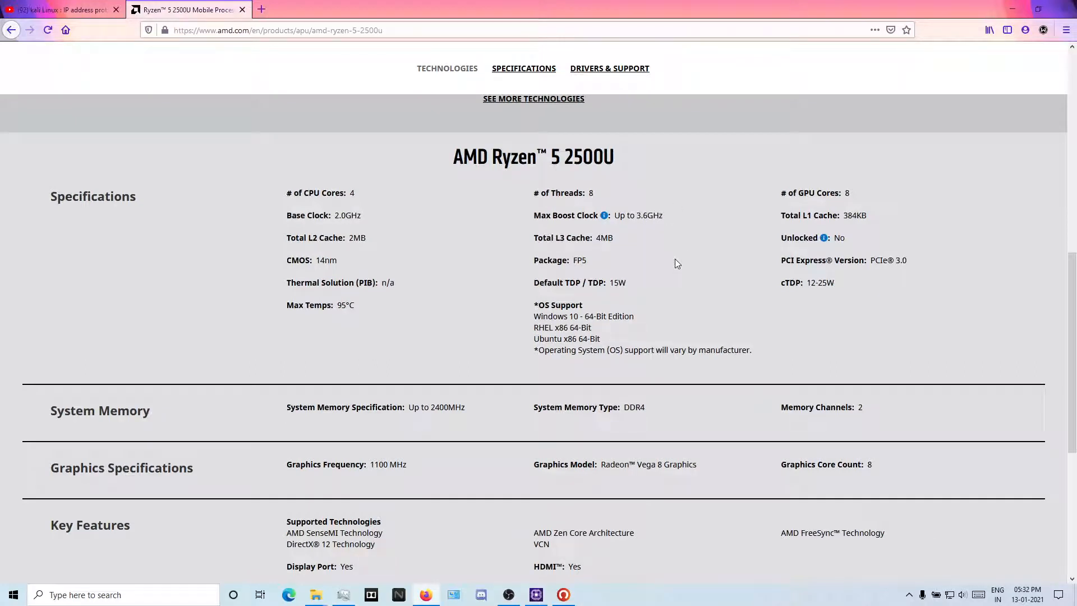
pyautogui.moveTo(820, 281)
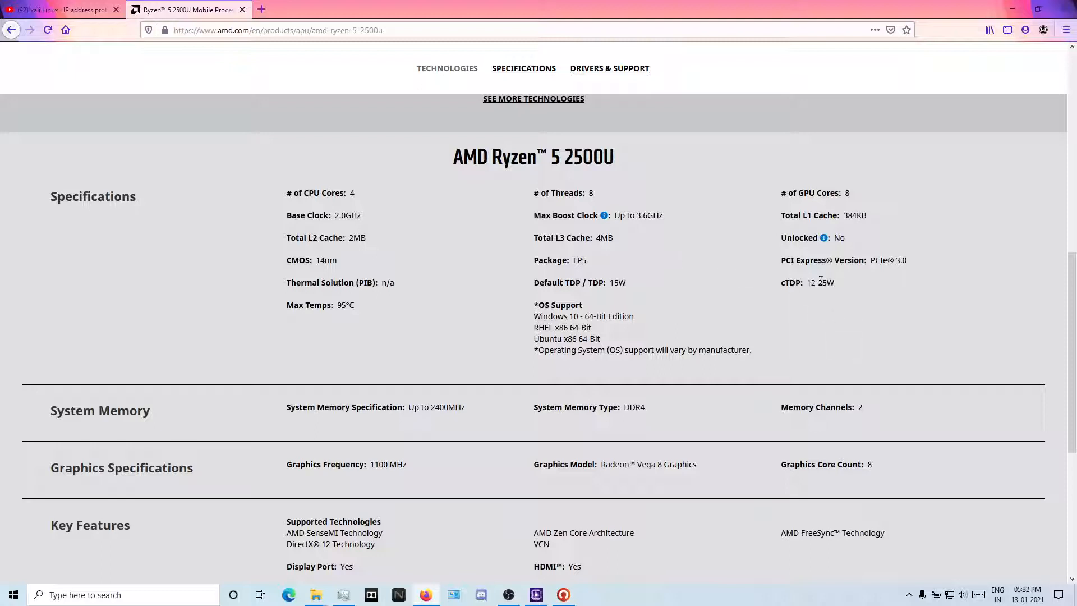
pyautogui.moveTo(845, 292)
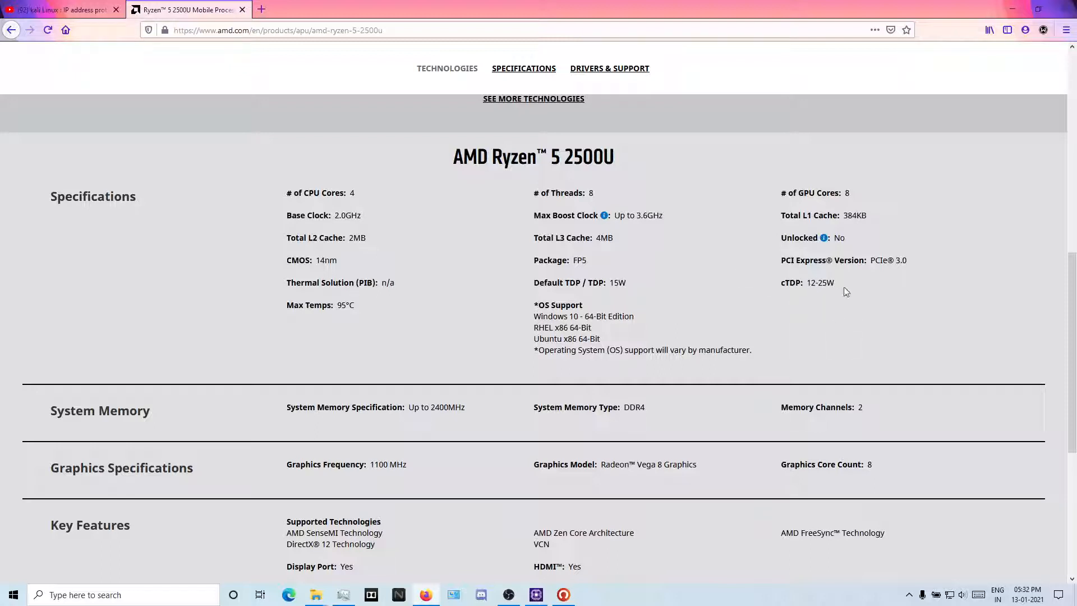
pyautogui.moveTo(806, 300)
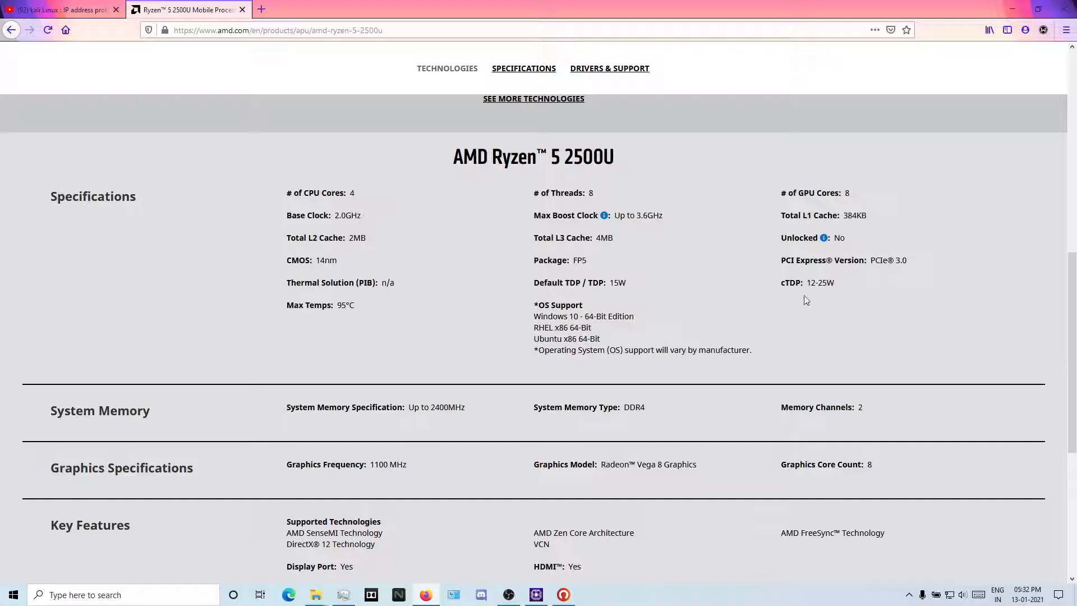
pyautogui.moveTo(811, 303)
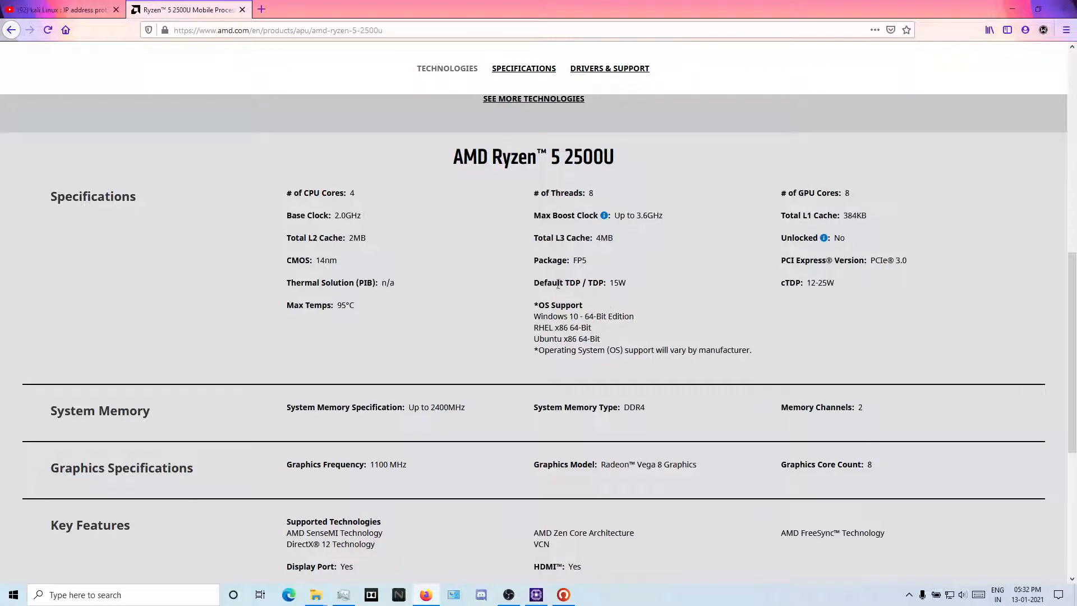
pyautogui.moveTo(663, 283)
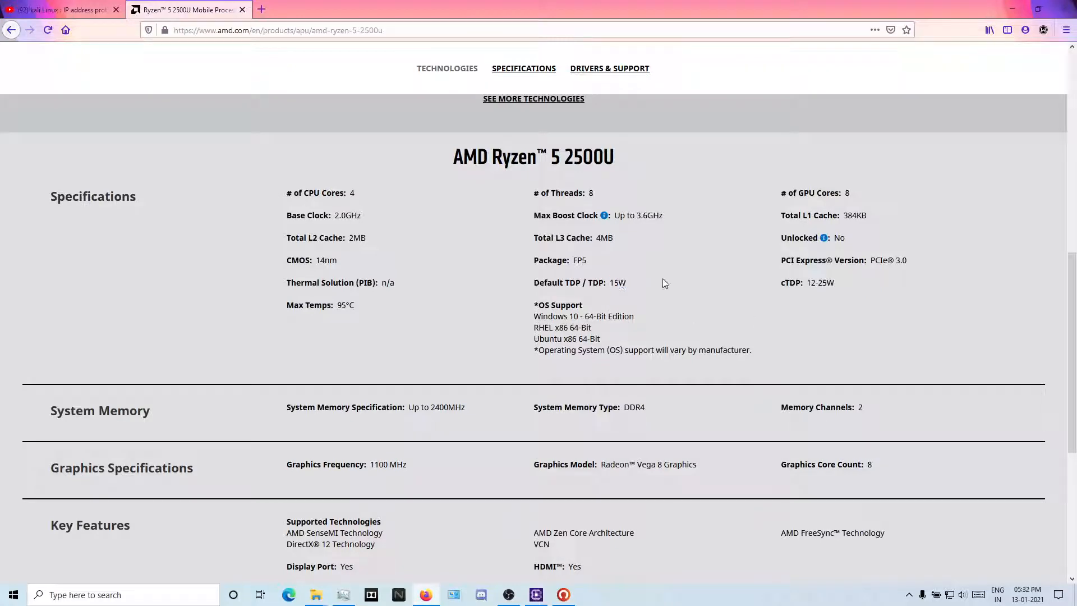
pyautogui.scroll(-3)
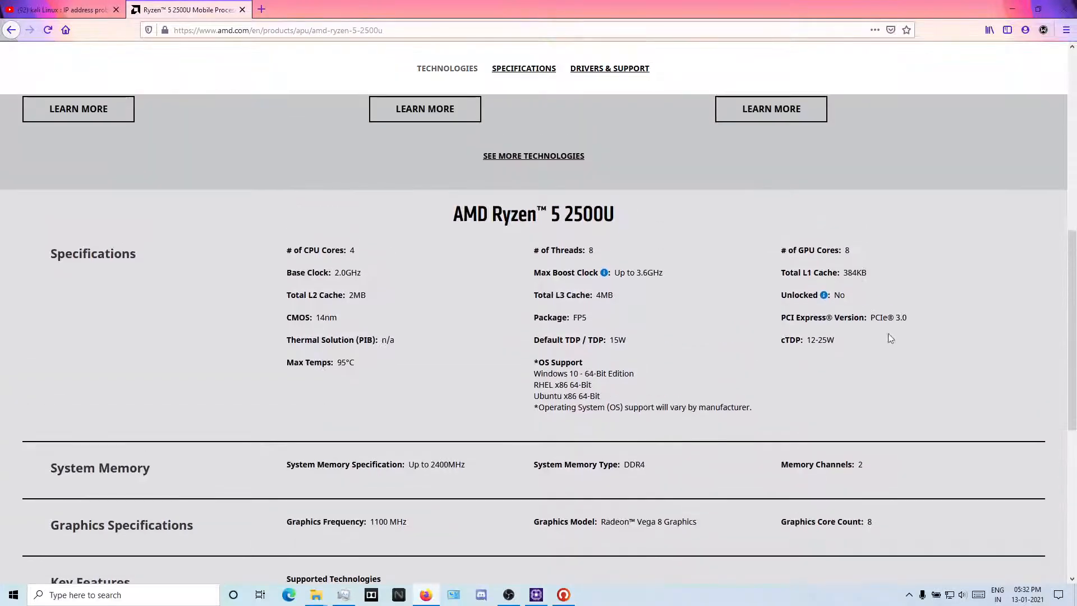
# Re-apply the 2500U preset values in the tuning utility and acknowledge the confirmation.
pyautogui.click(536, 595)
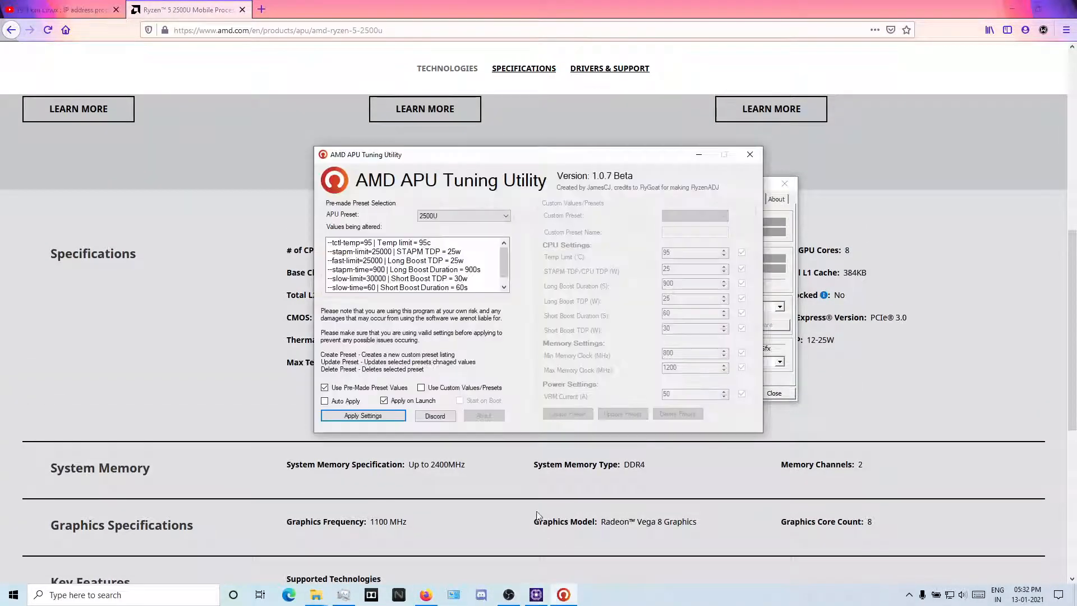
pyautogui.click(363, 415)
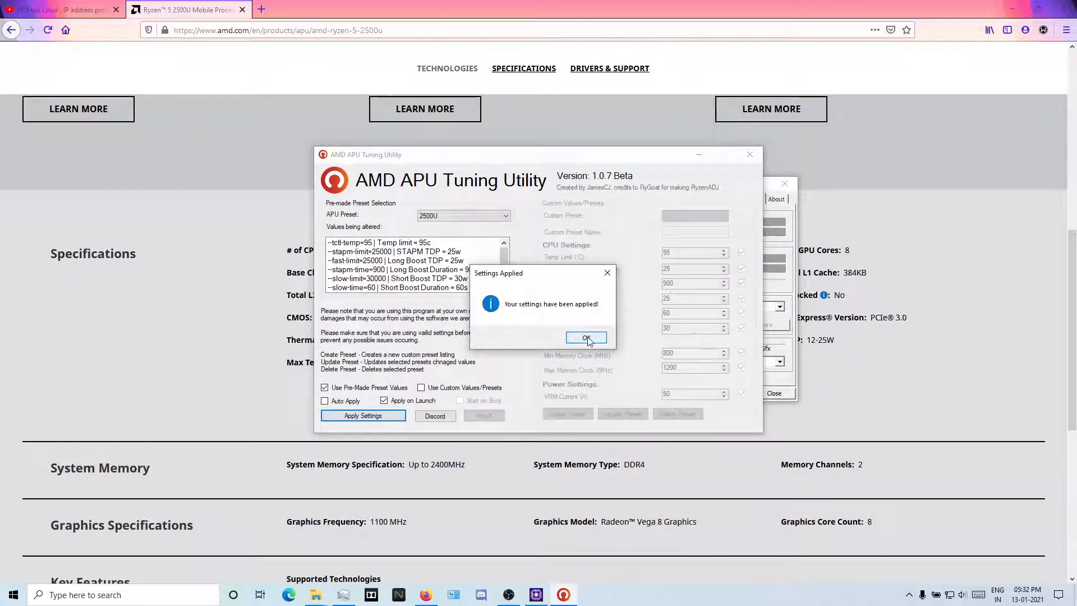
pyautogui.click(586, 338)
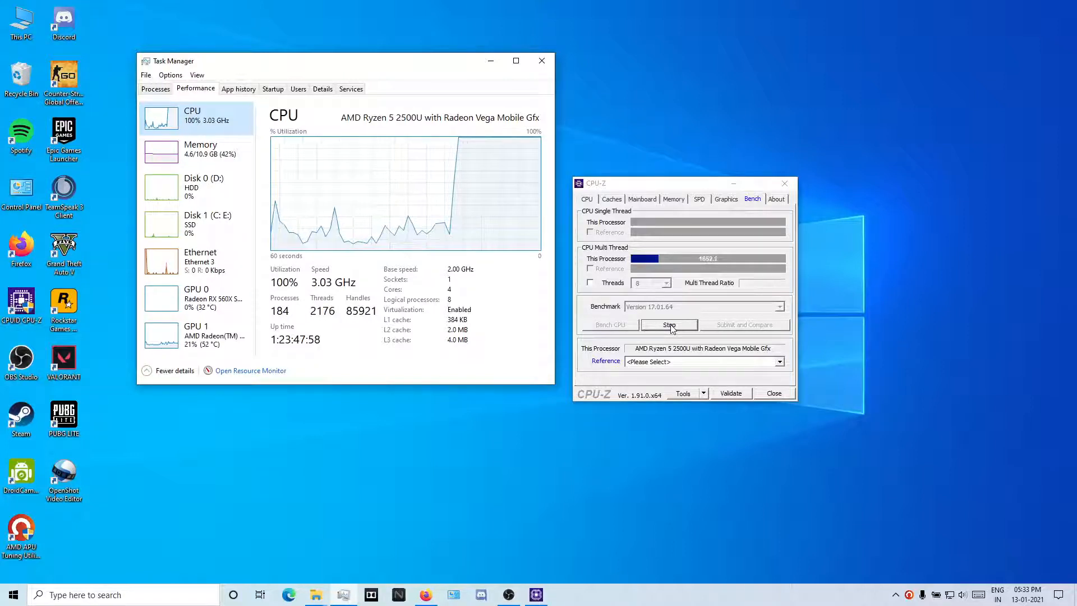
# Stop the CPU-Z stress test, then apply the 3500U preset with 30W STAPM and 35W short boost.
pyautogui.click(669, 324)
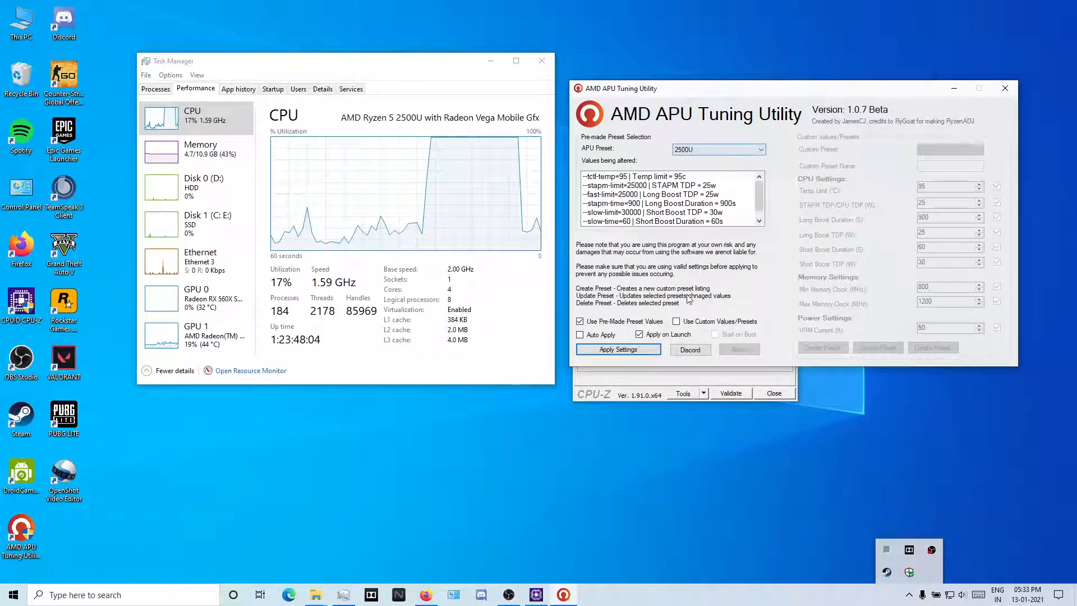
pyautogui.click(675, 321)
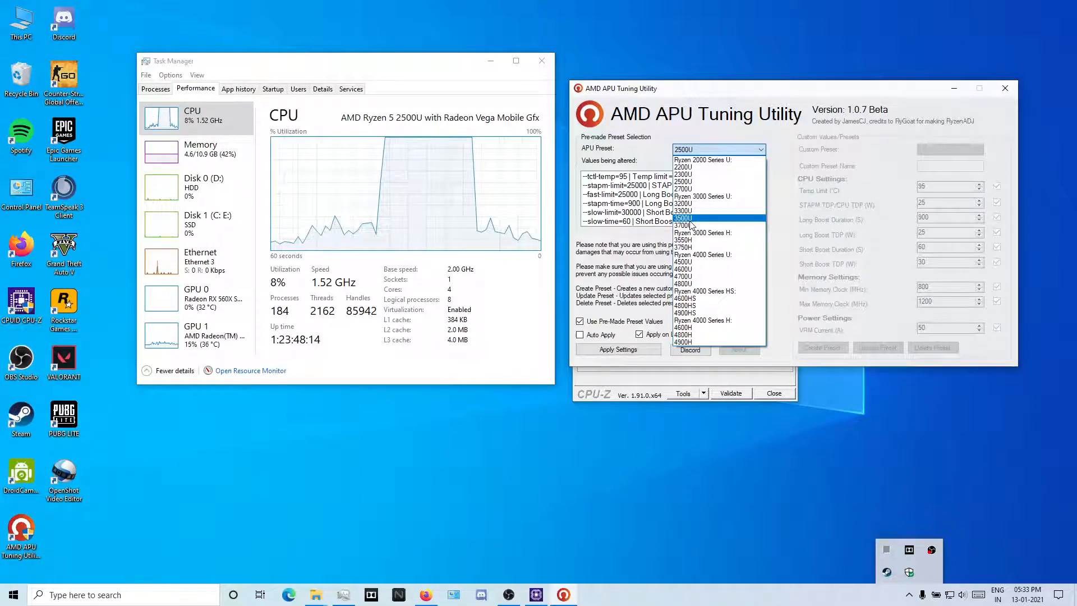
pyautogui.click(684, 217)
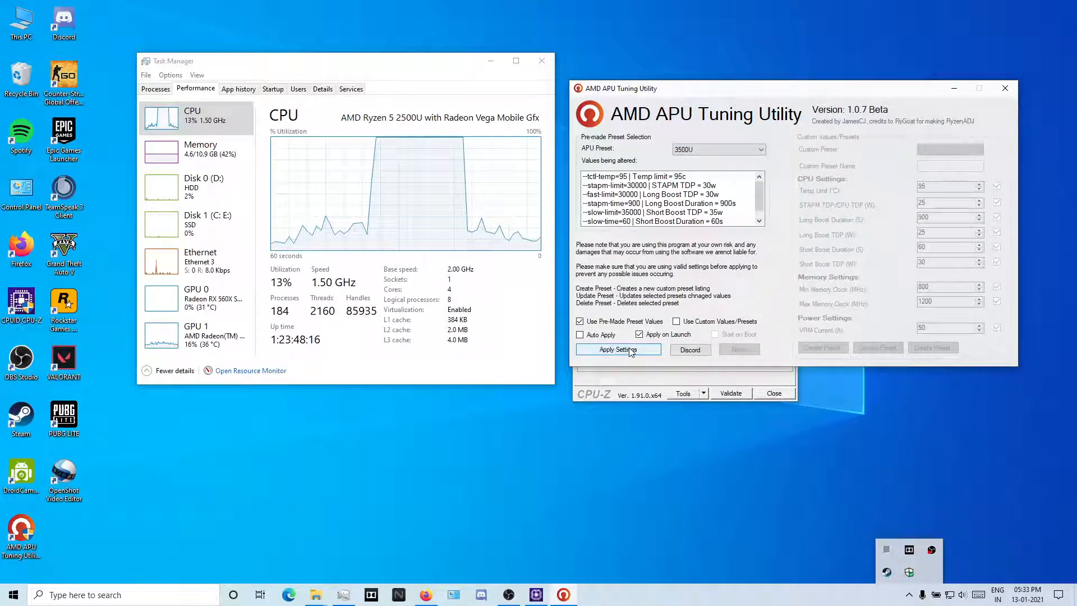
pyautogui.click(618, 350)
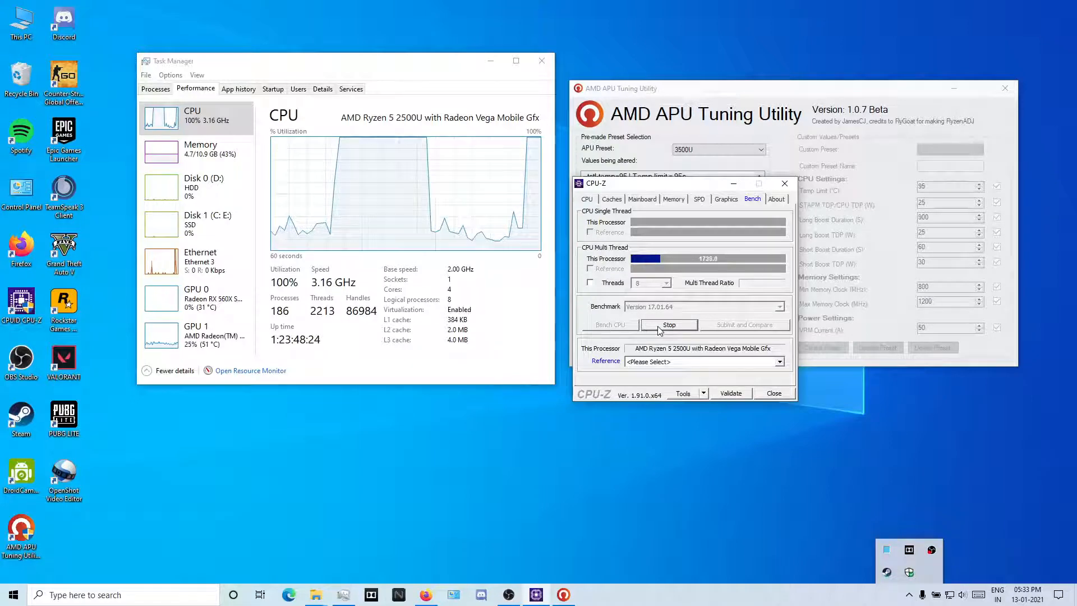
pyautogui.click(668, 324)
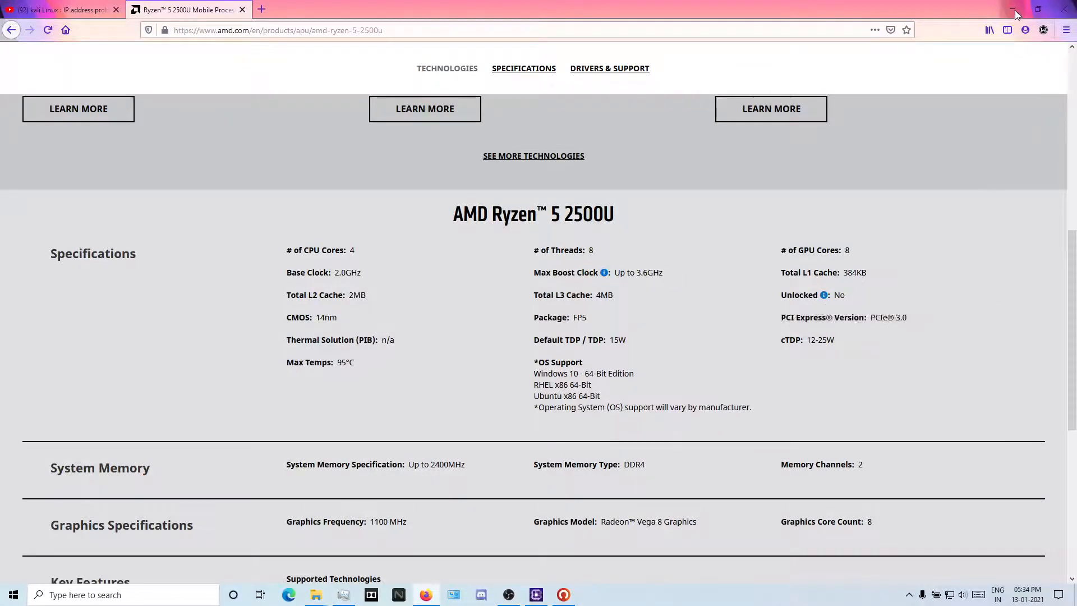
pyautogui.moveTo(824, 295)
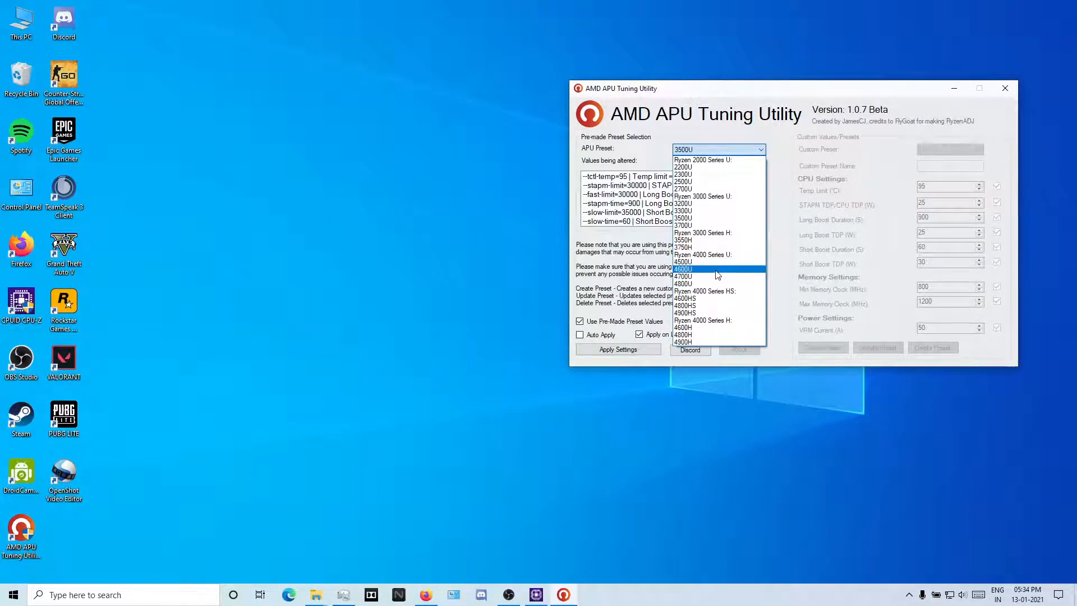
# Pick the 4500U preset, then change the selection to 4900H.
pyautogui.click(684, 269)
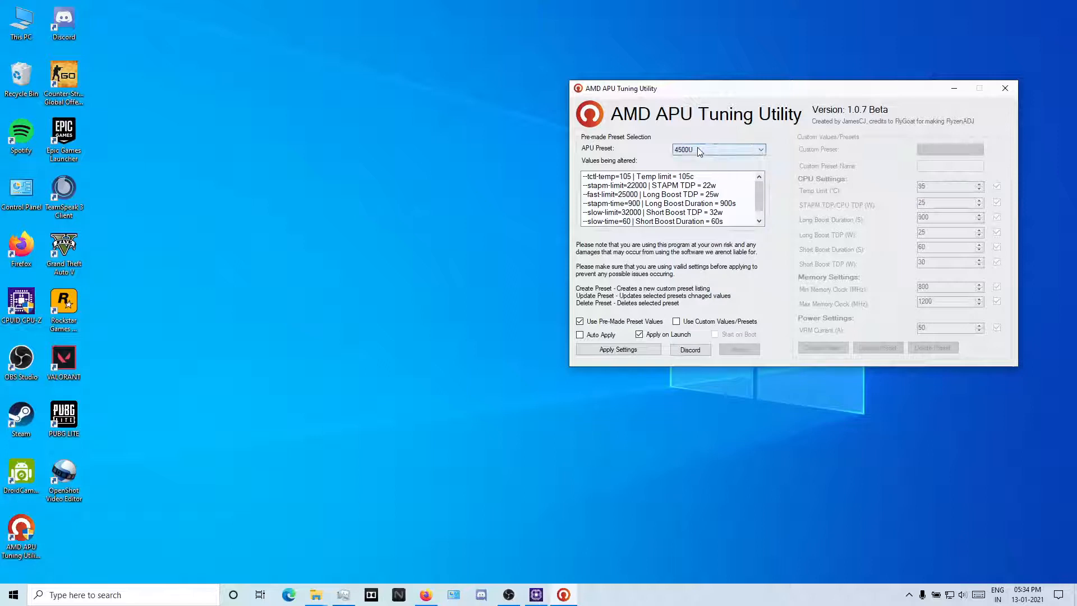
pyautogui.click(761, 149)
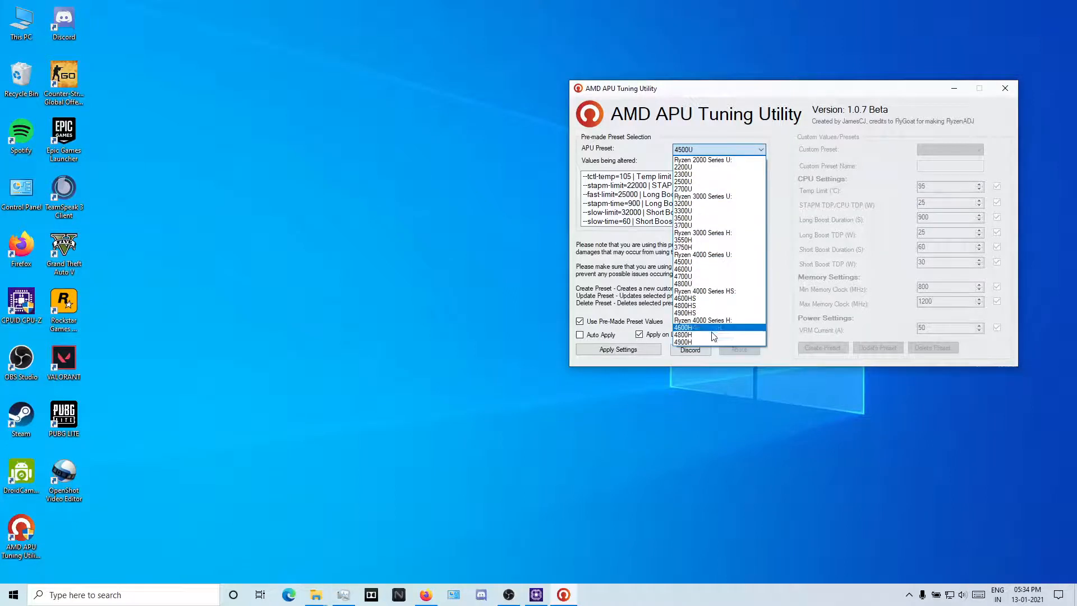
pyautogui.click(684, 341)
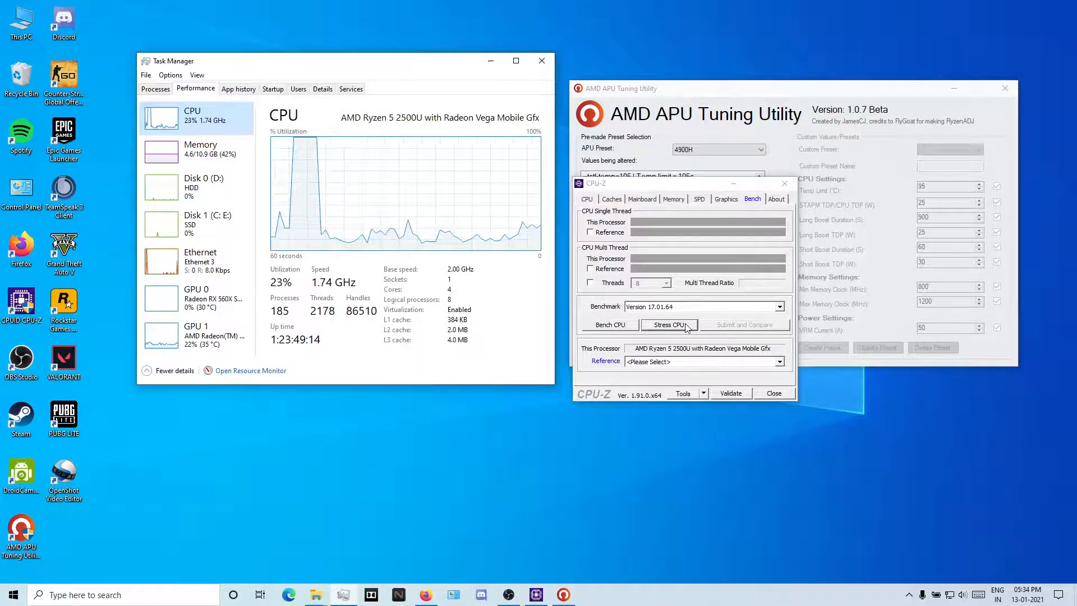
# Run a brief stress test under the 4900H preset reaching 100% at 3.58 GHz, stop it and hide CPU-Z.
pyautogui.click(668, 325)
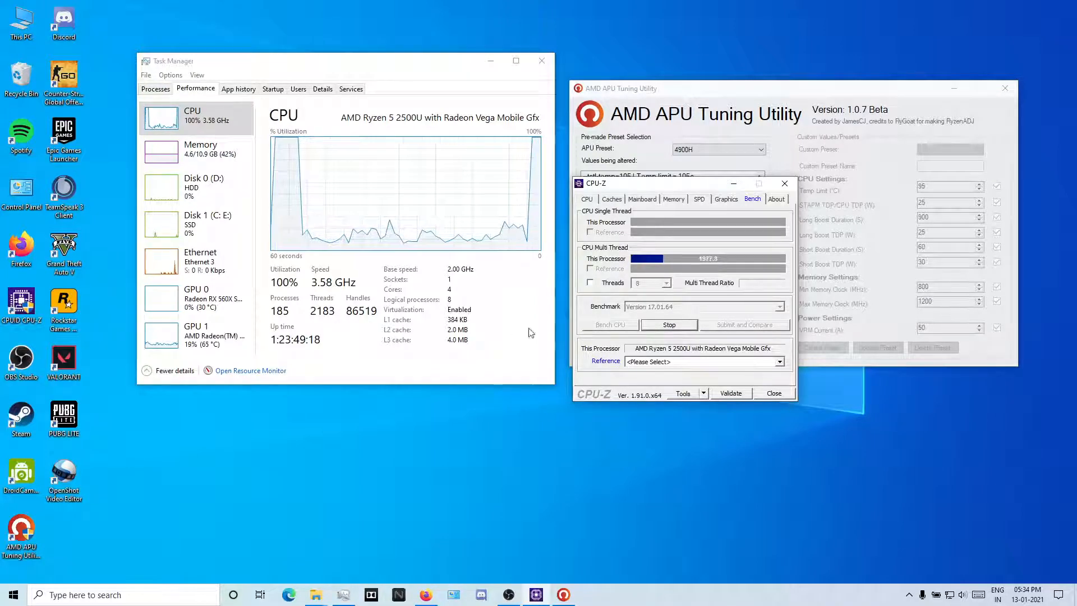
pyautogui.click(669, 324)
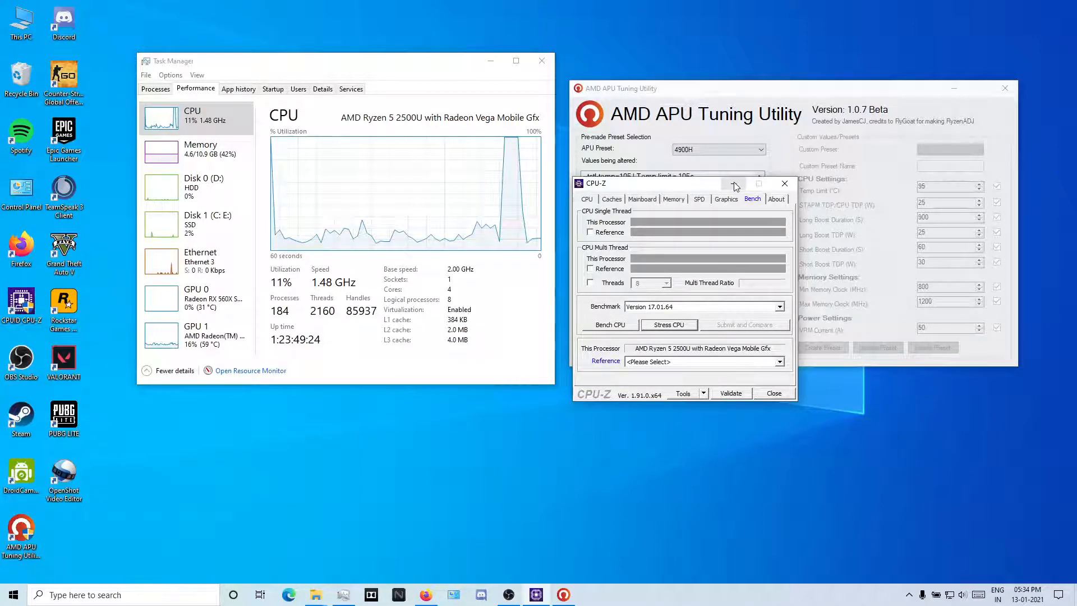
pyautogui.click(785, 183)
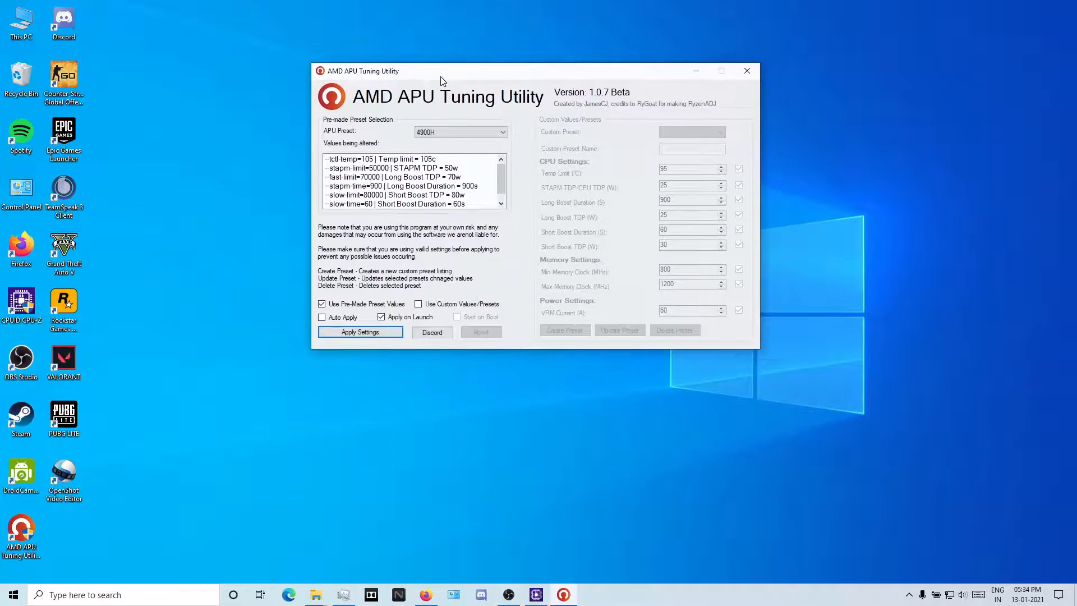
pyautogui.moveTo(571, 74)
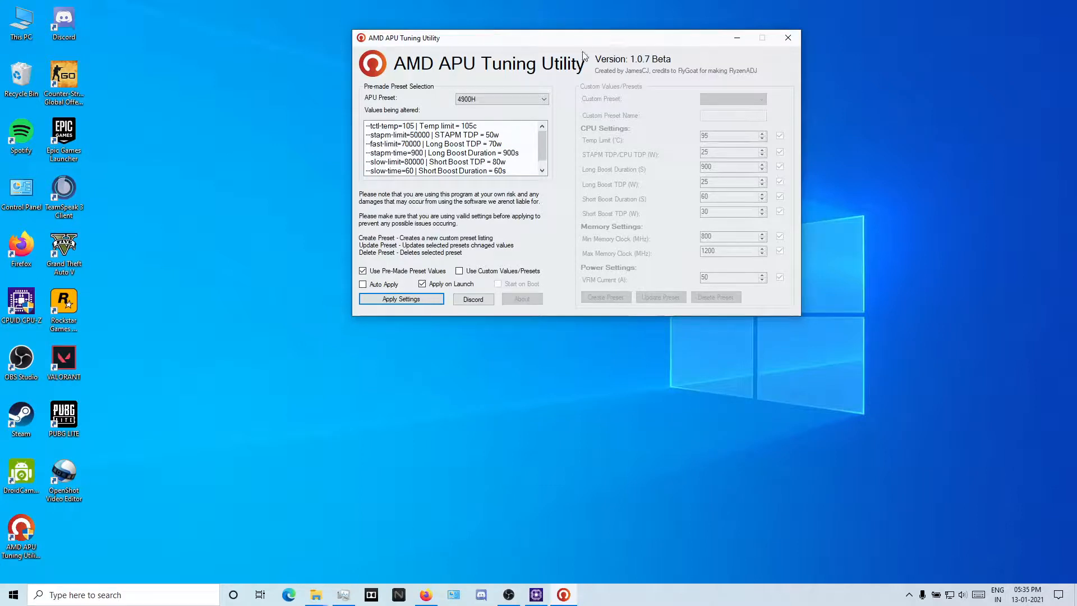
pyautogui.moveTo(536, 74)
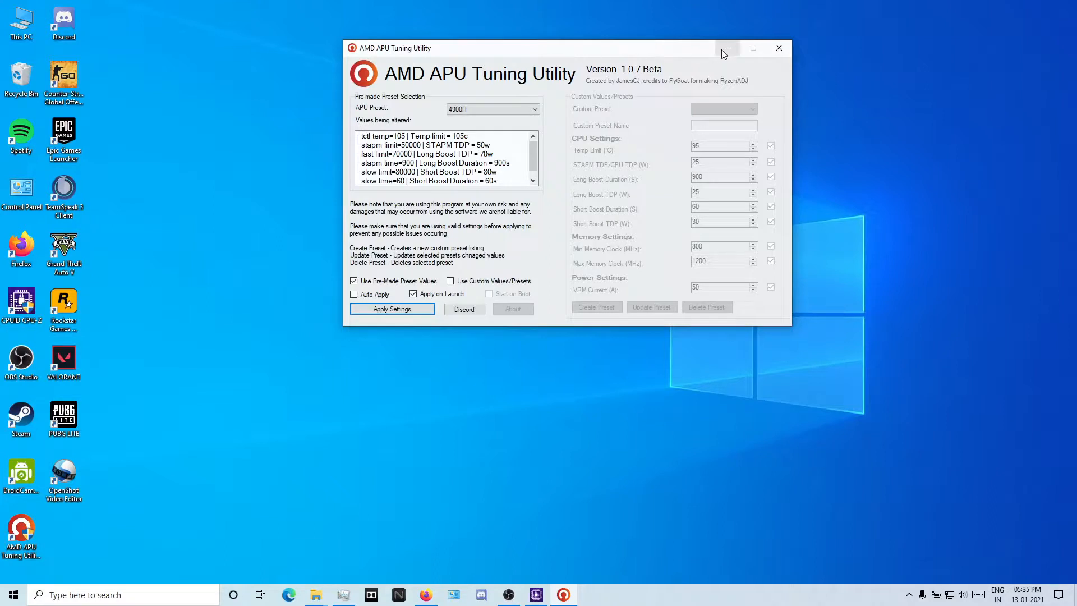
pyautogui.moveTo(726, 48)
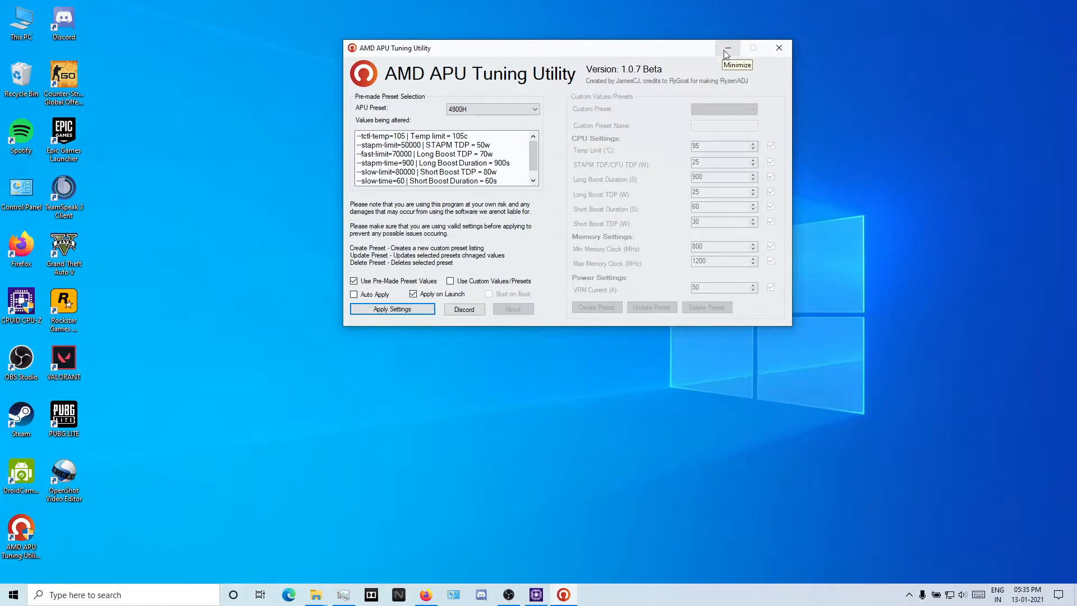
pyautogui.moveTo(551, 81)
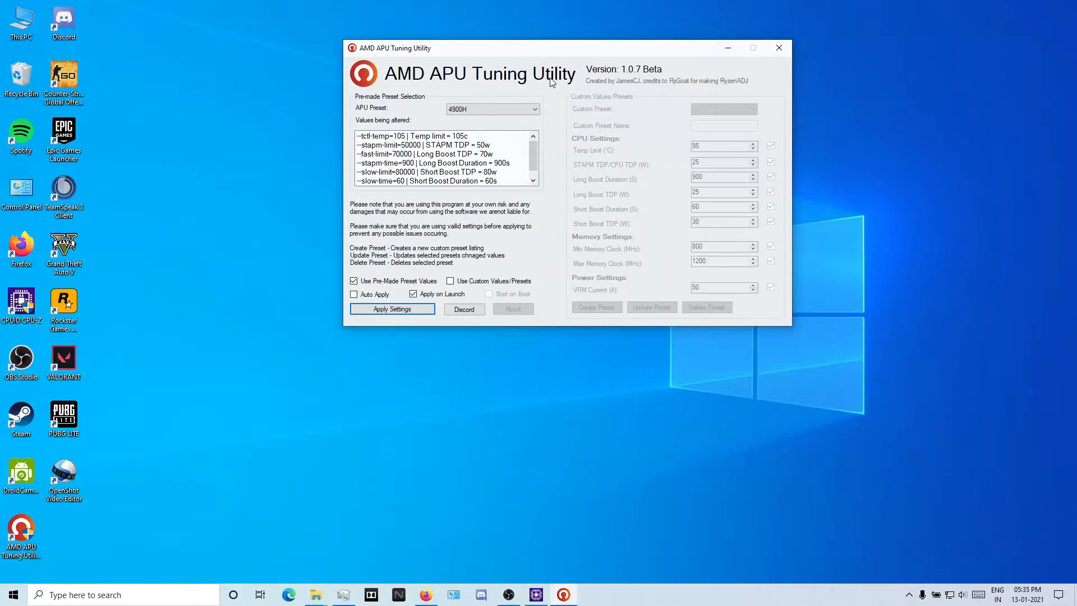